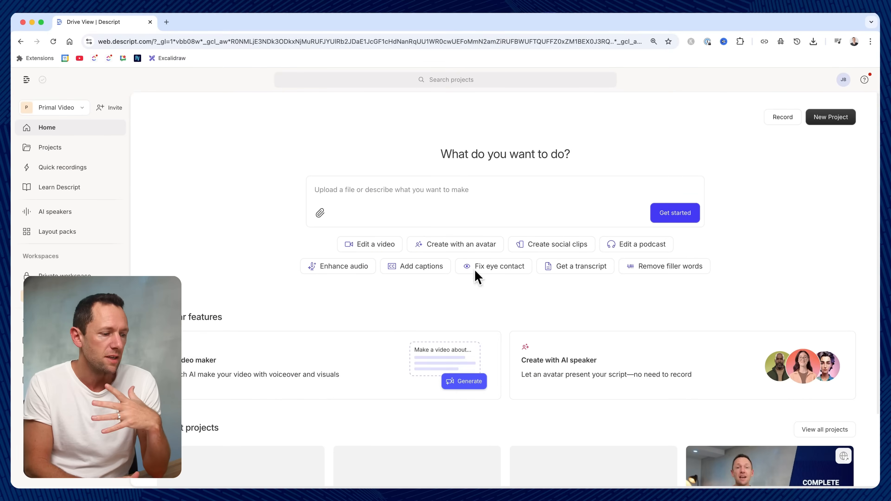
pyautogui.moveTo(323, 244)
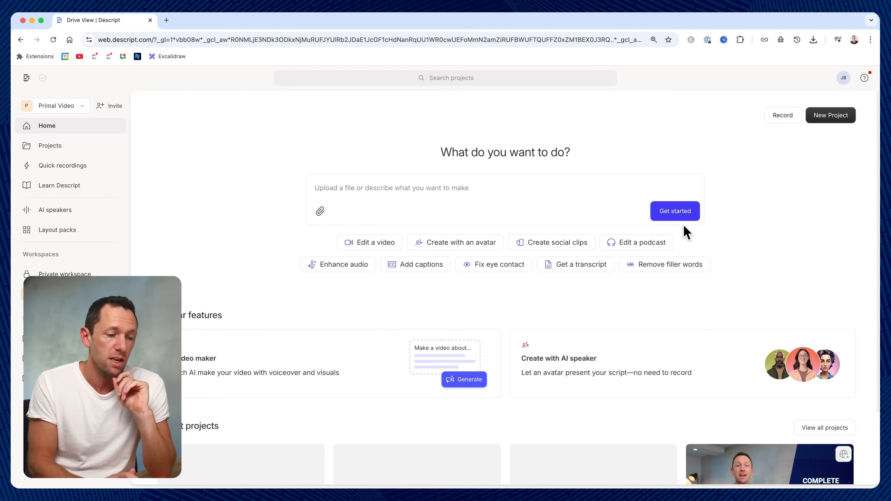
pyautogui.moveTo(730, 237)
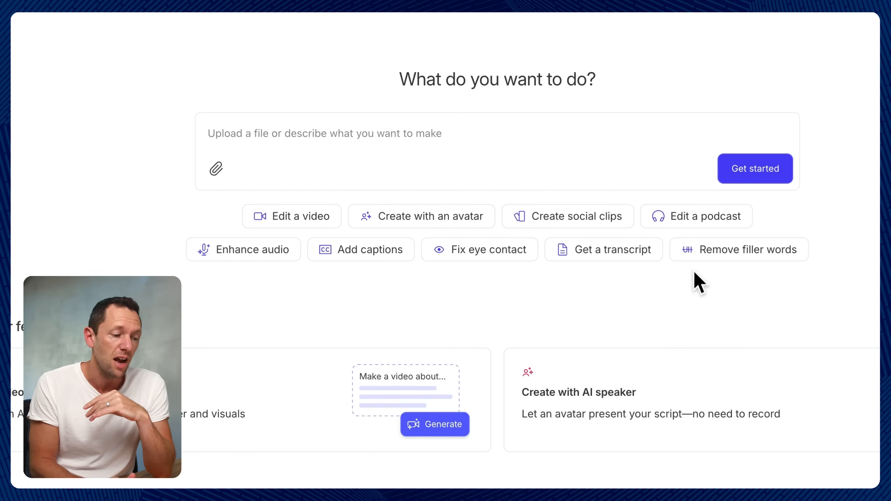
# - Enter the prompt 'a youtube short on top video recording tips' for the AI video maker
pyautogui.scroll(3)
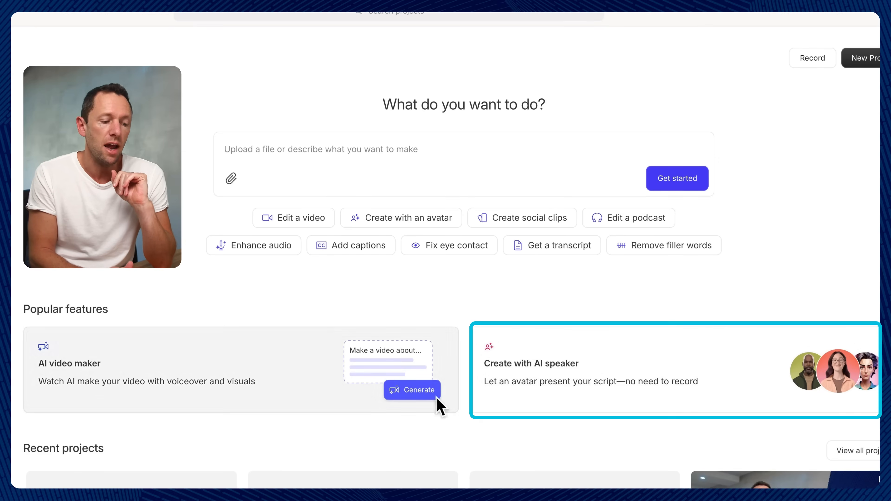
pyautogui.moveTo(68, 396)
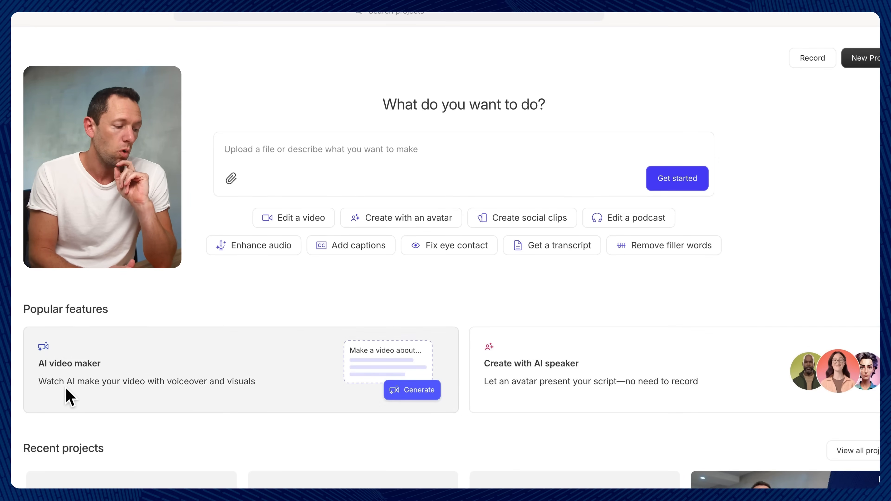
pyautogui.moveTo(239, 395)
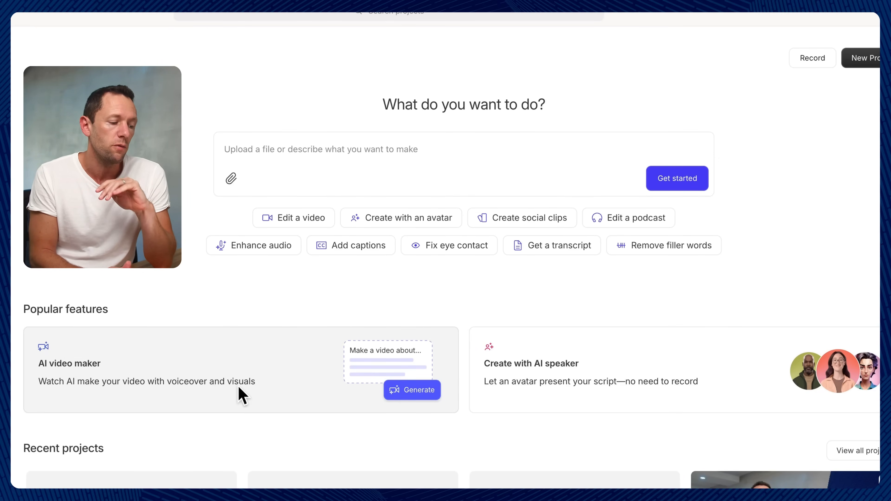
pyautogui.moveTo(520, 399)
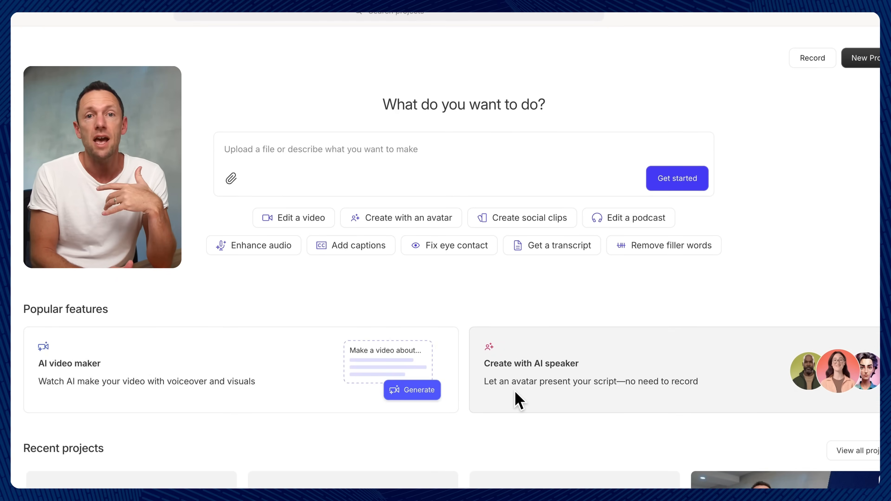
pyautogui.moveTo(568, 400)
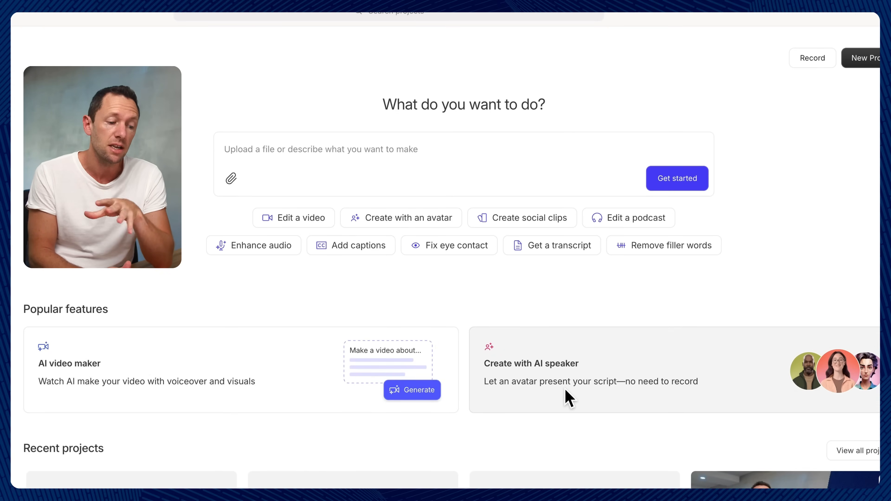
pyautogui.moveTo(607, 397)
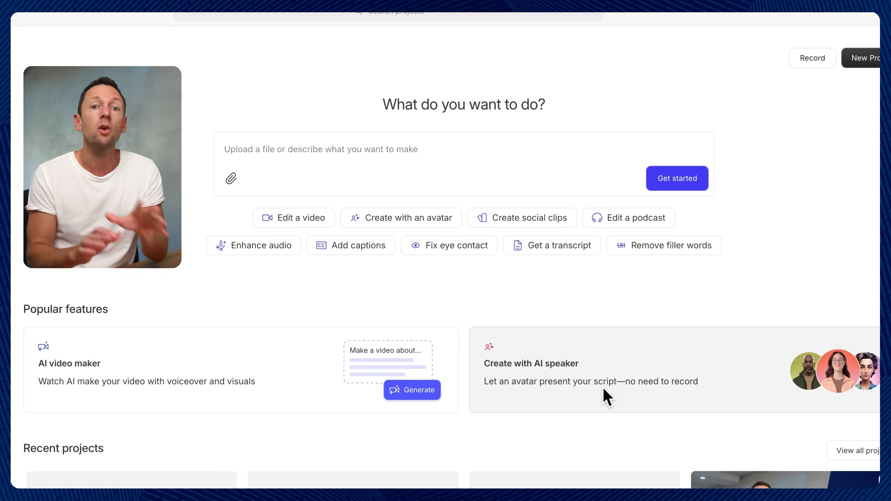
pyautogui.moveTo(672, 379)
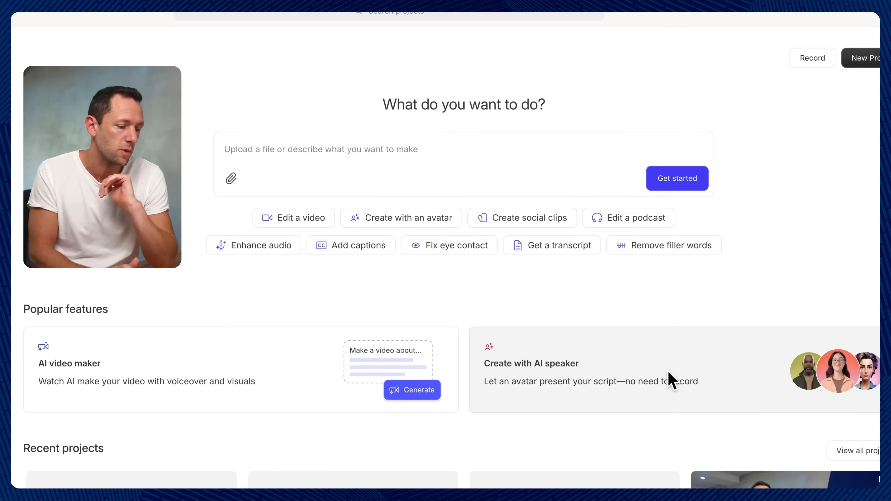
pyautogui.moveTo(267, 405)
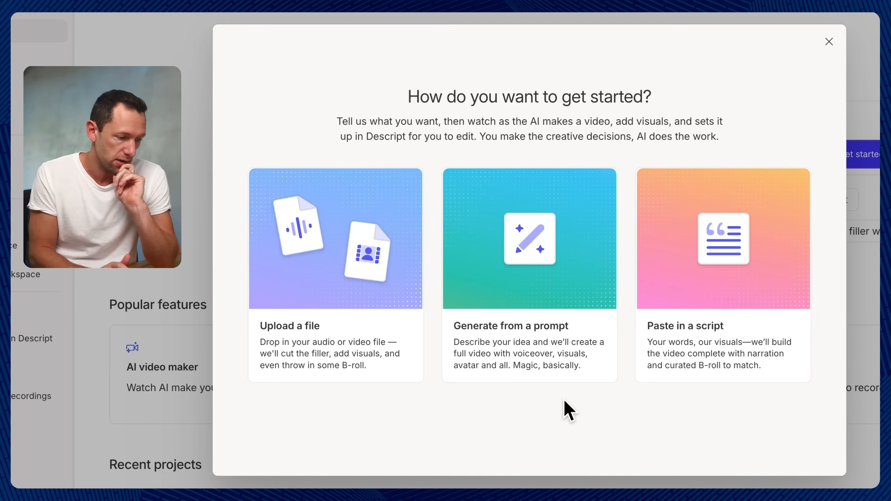
pyautogui.moveTo(795, 164)
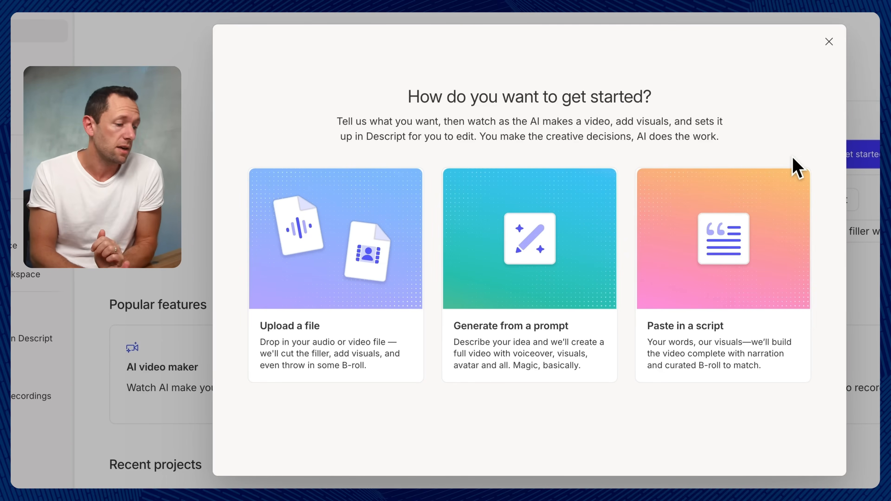
pyautogui.moveTo(321, 245)
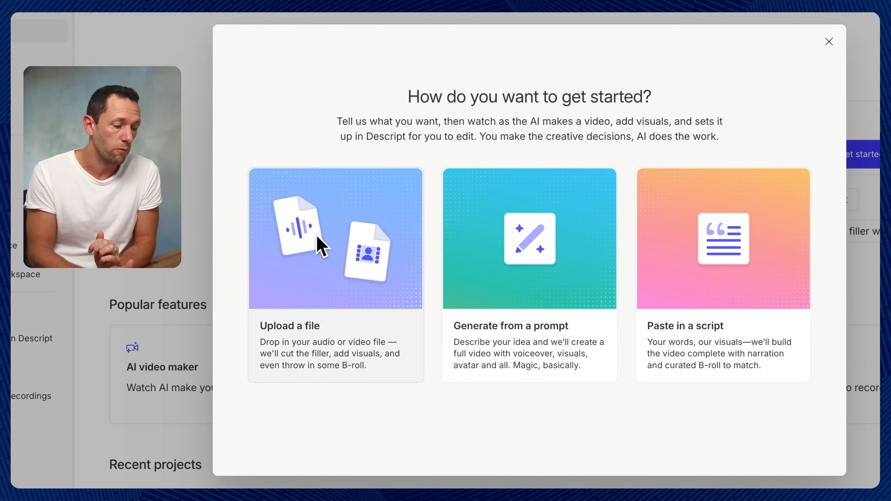
pyautogui.moveTo(334, 364)
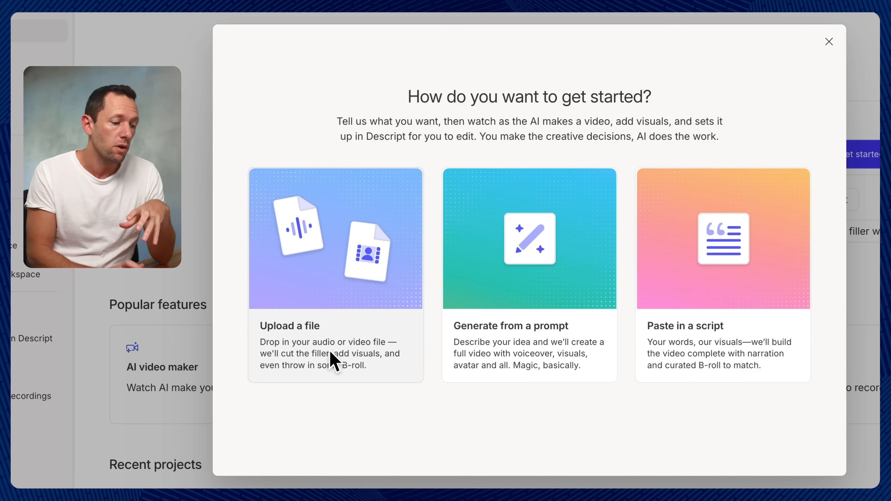
pyautogui.moveTo(554, 241)
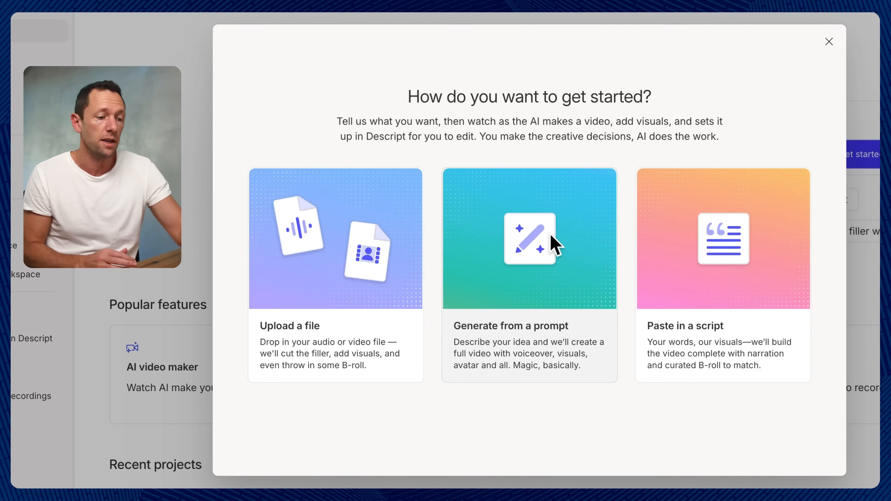
pyautogui.moveTo(739, 336)
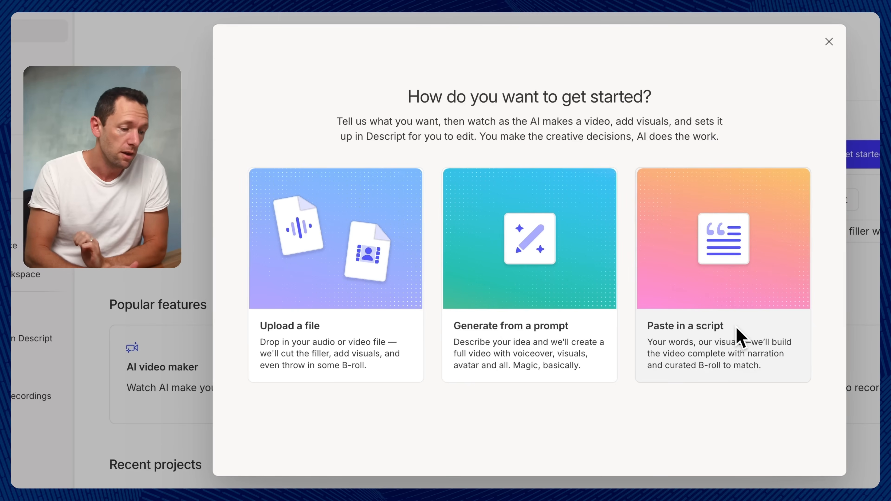
pyautogui.moveTo(535, 303)
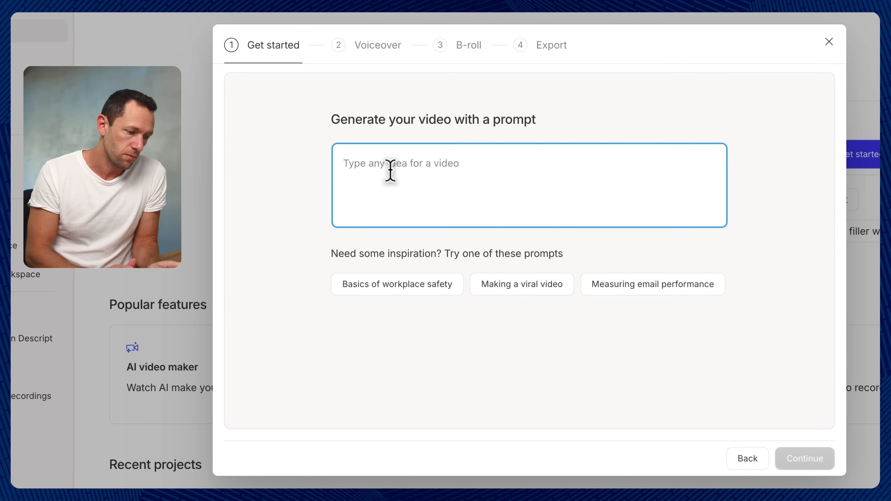
pyautogui.write('a youtube short on top video recording tips')
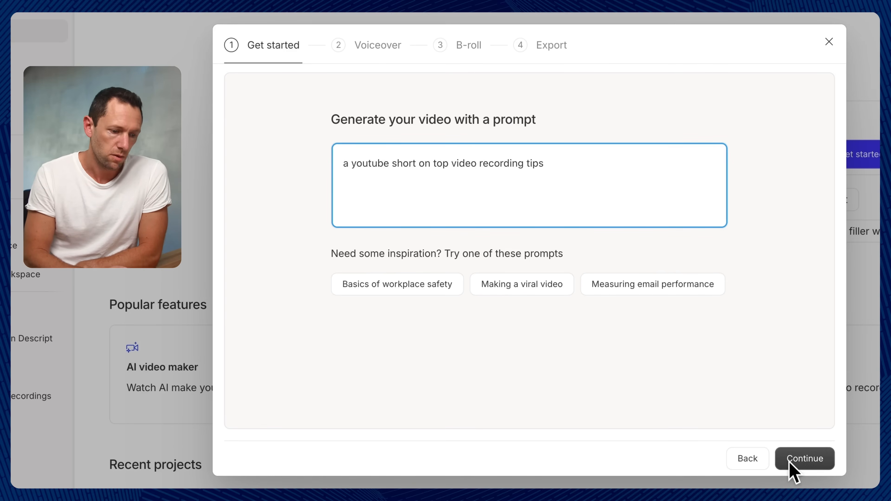
# - Submit the prompt and browse the stock AI speakers to choose Owen as narrator
pyautogui.click(804, 458)
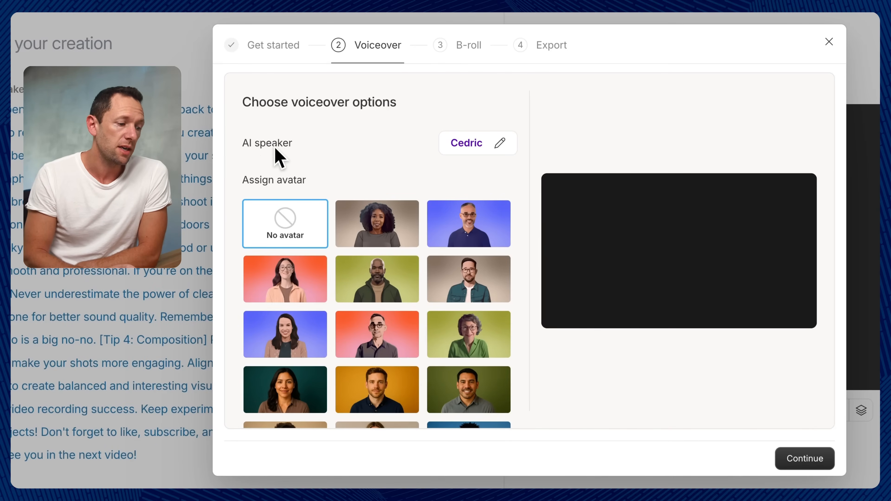
pyautogui.click(466, 142)
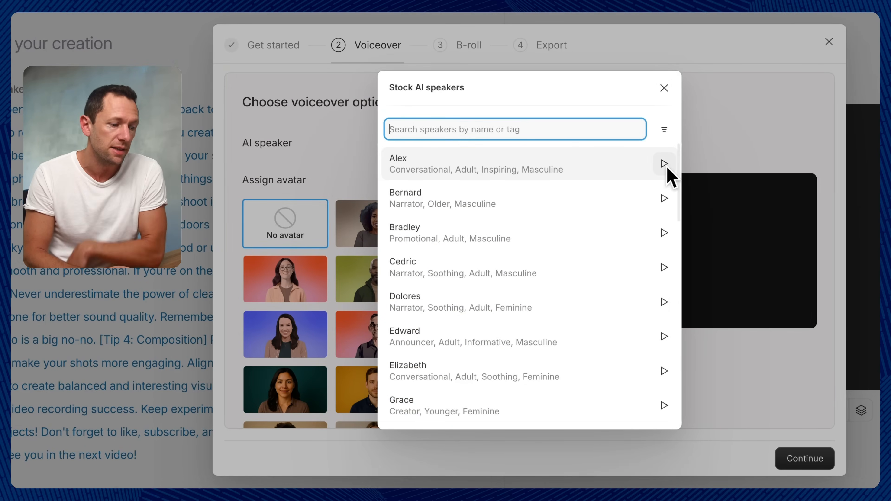
pyautogui.moveTo(664, 164)
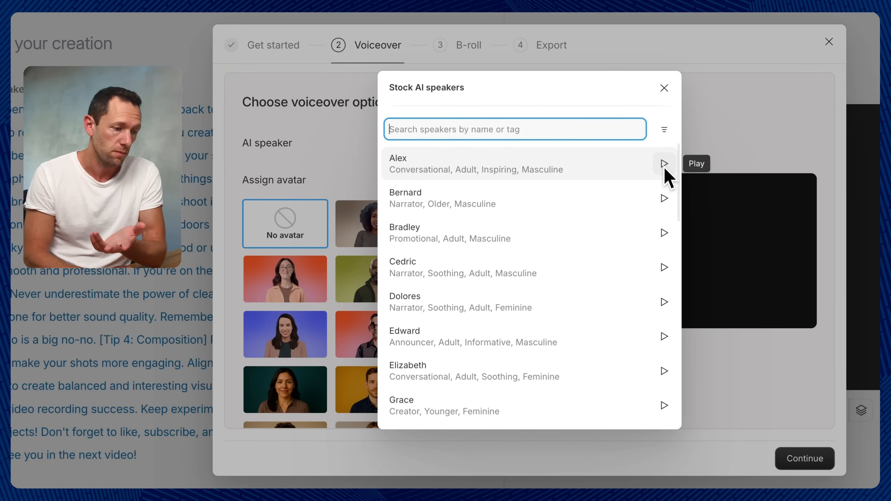
pyautogui.scroll(-3)
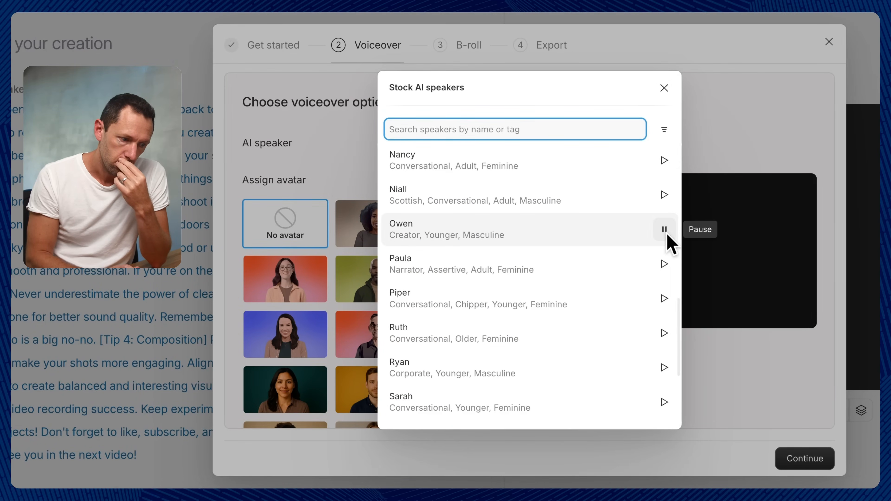
pyautogui.scroll(3)
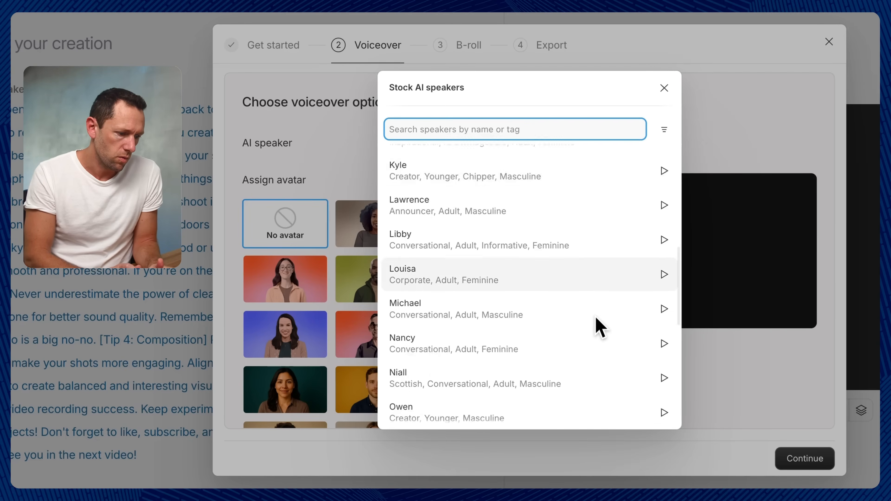
pyautogui.scroll(-3)
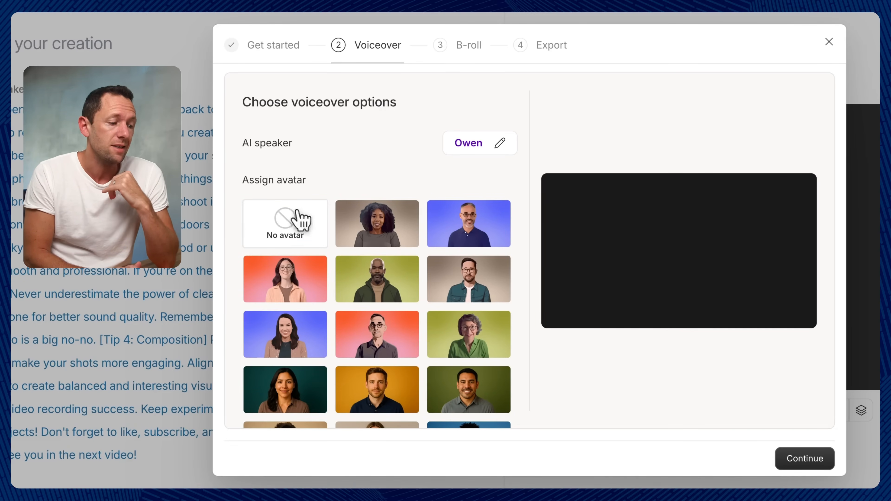
pyautogui.click(284, 223)
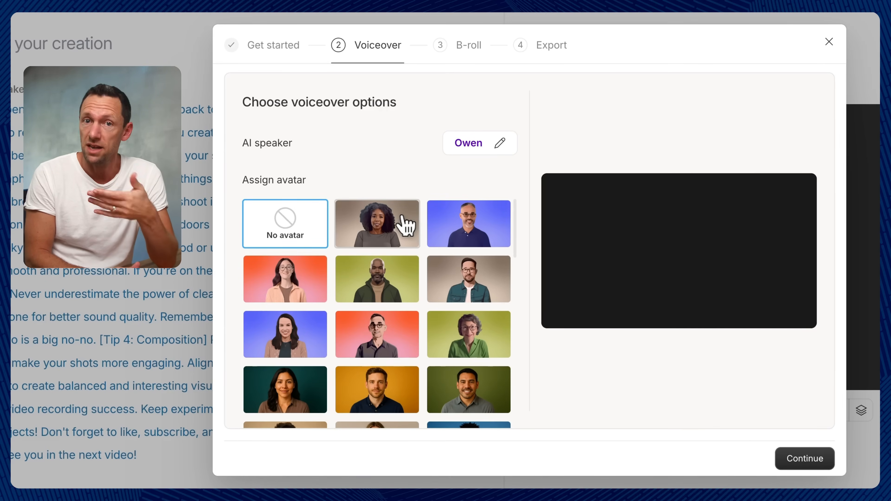
pyautogui.click(377, 223)
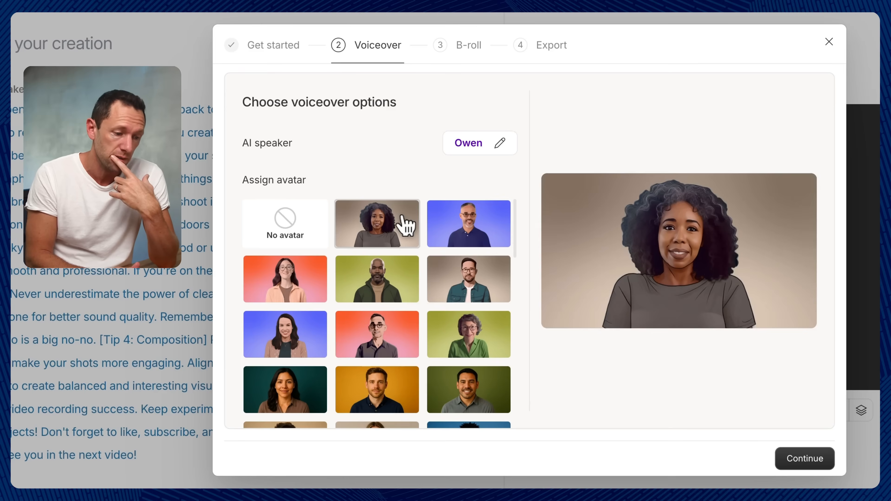
pyautogui.click(468, 279)
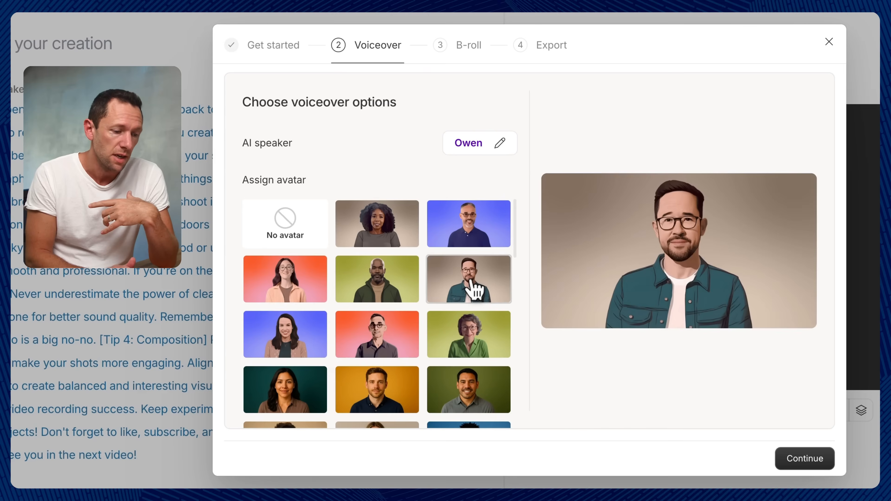
pyautogui.scroll(-3)
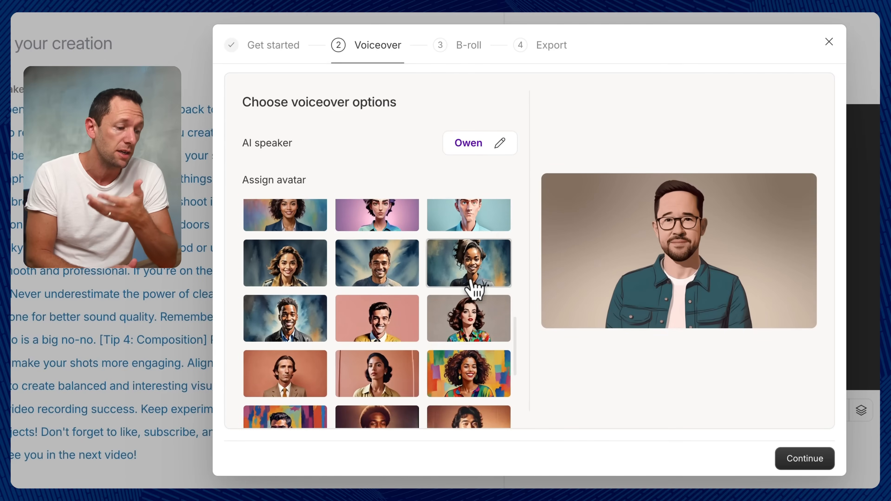
pyautogui.scroll(-3)
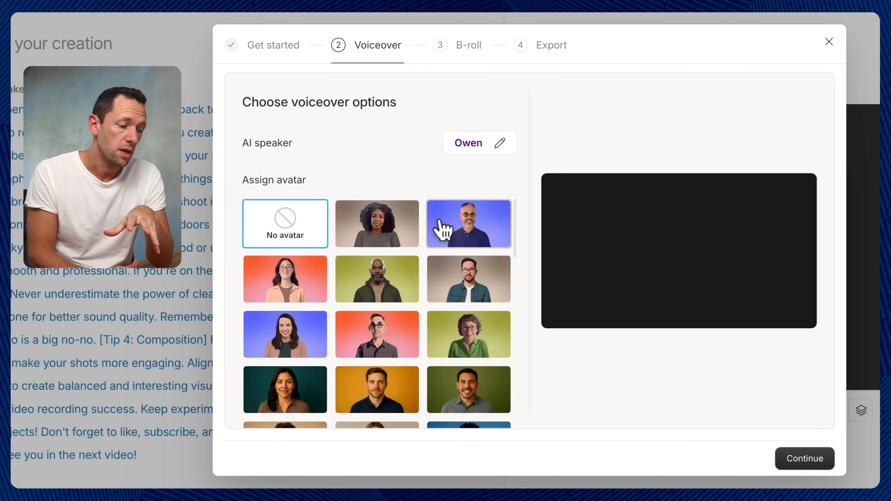
pyautogui.moveTo(804, 459)
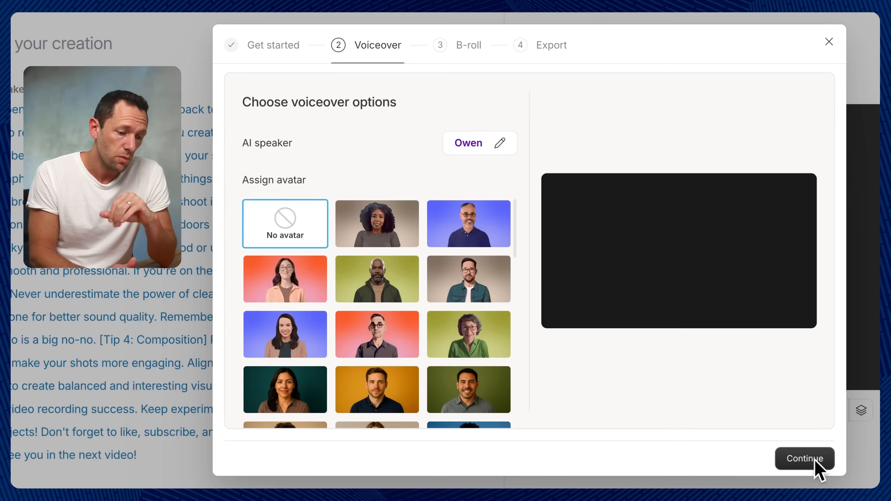
# - Set the B-roll to Portrait (9:16) stock media and continue to generate the video
pyautogui.click(804, 458)
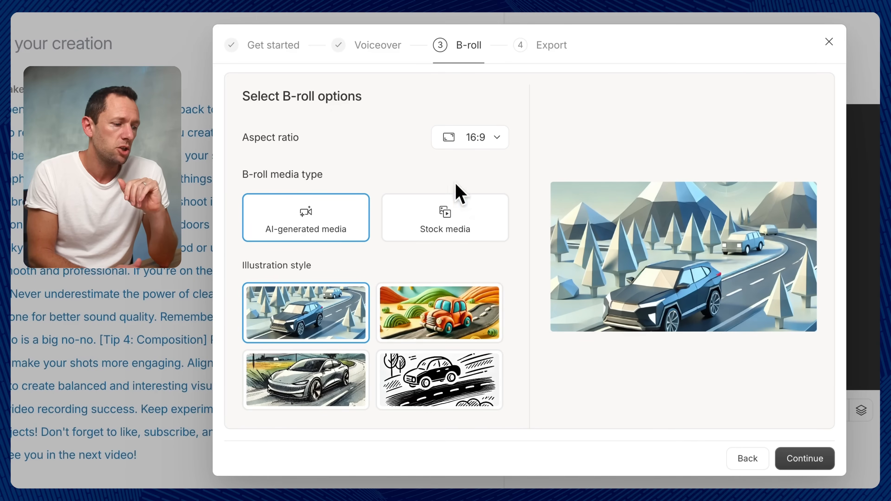
pyautogui.click(469, 137)
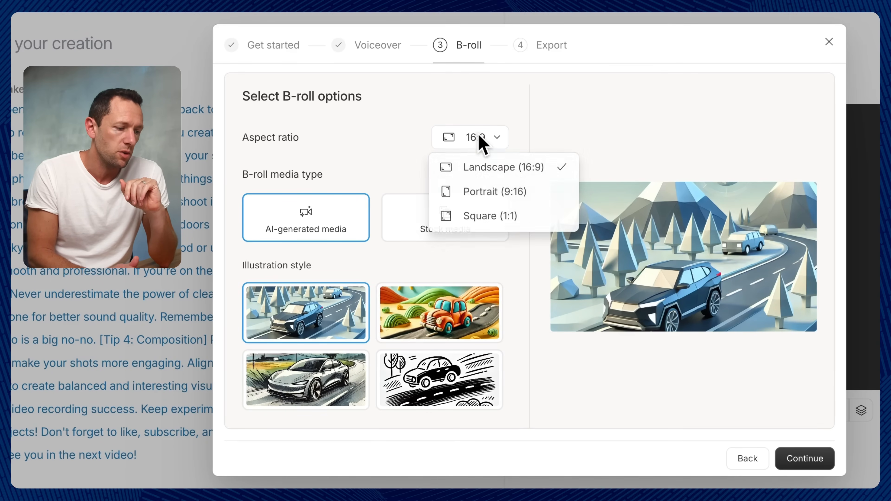
pyautogui.click(491, 192)
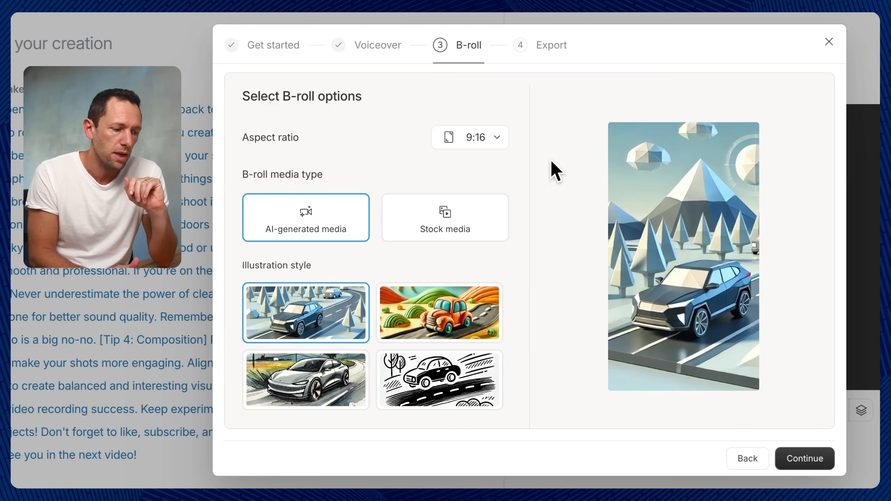
pyautogui.moveTo(725, 339)
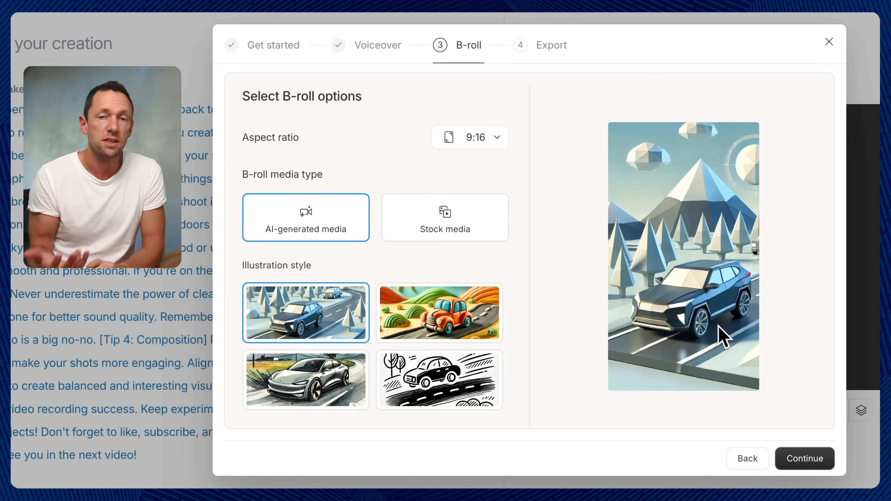
pyautogui.moveTo(254, 242)
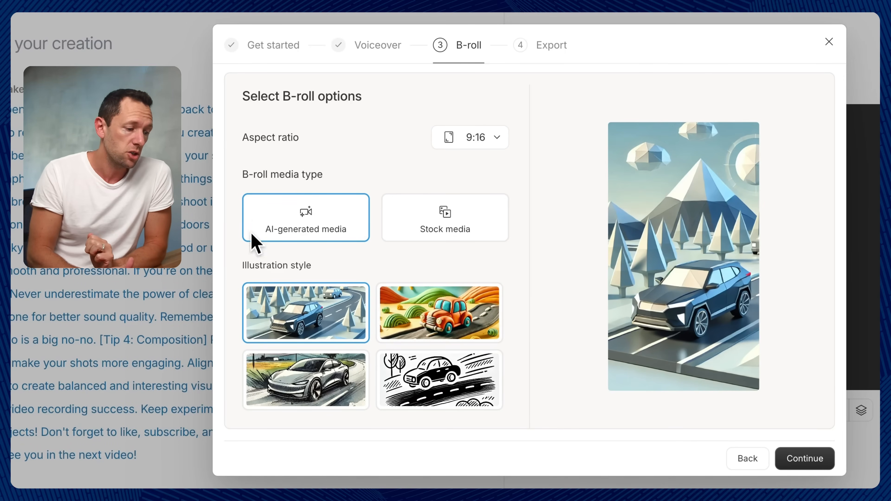
pyautogui.moveTo(338, 230)
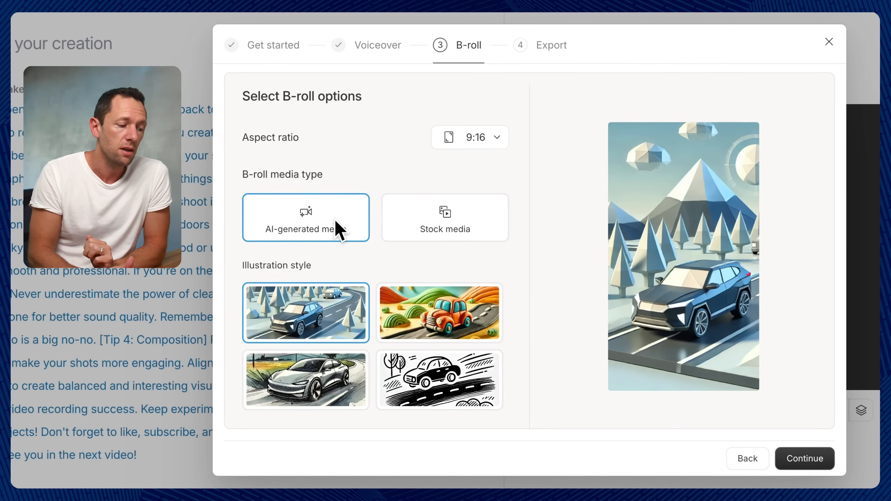
pyautogui.moveTo(501, 253)
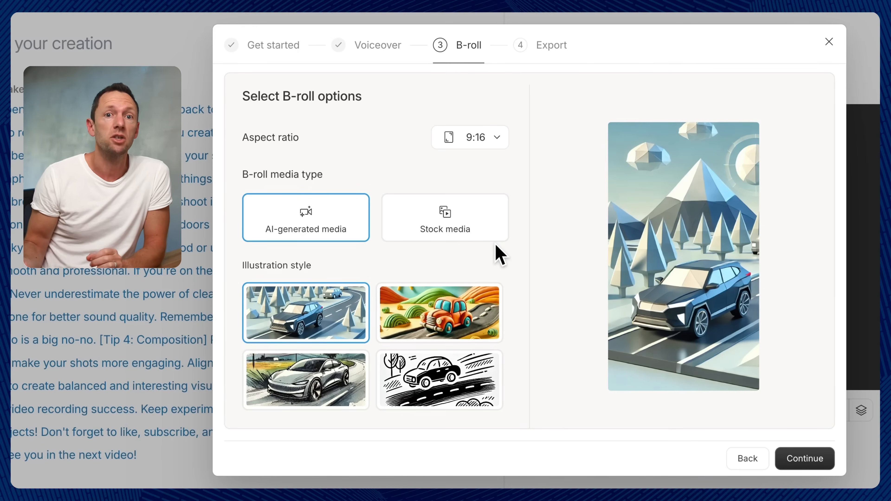
pyautogui.moveTo(78, 300)
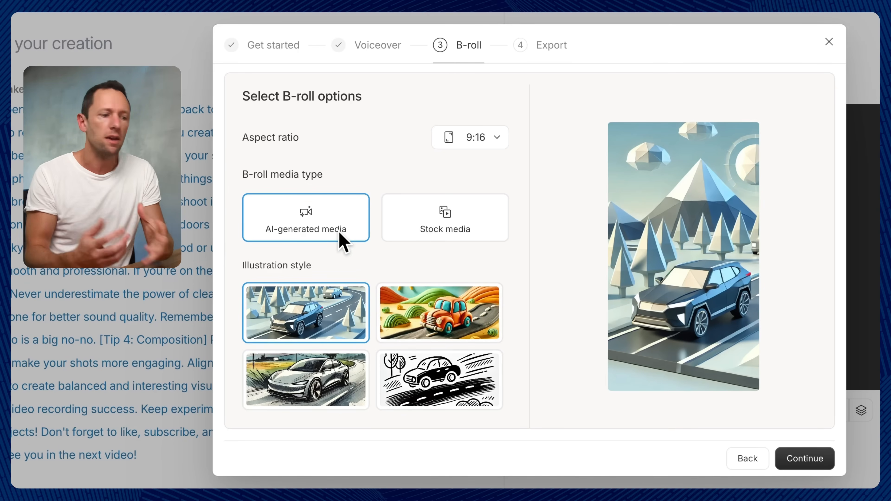
pyautogui.moveTo(445, 236)
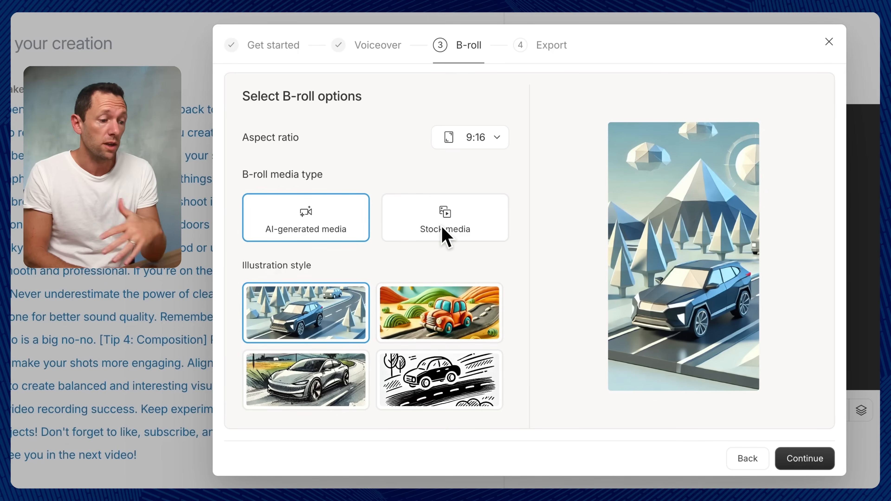
pyautogui.click(446, 217)
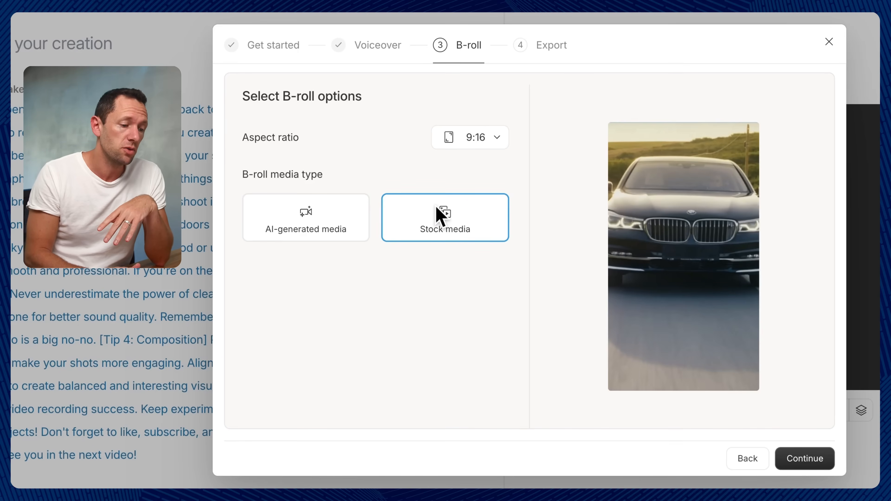
pyautogui.moveTo(836, 482)
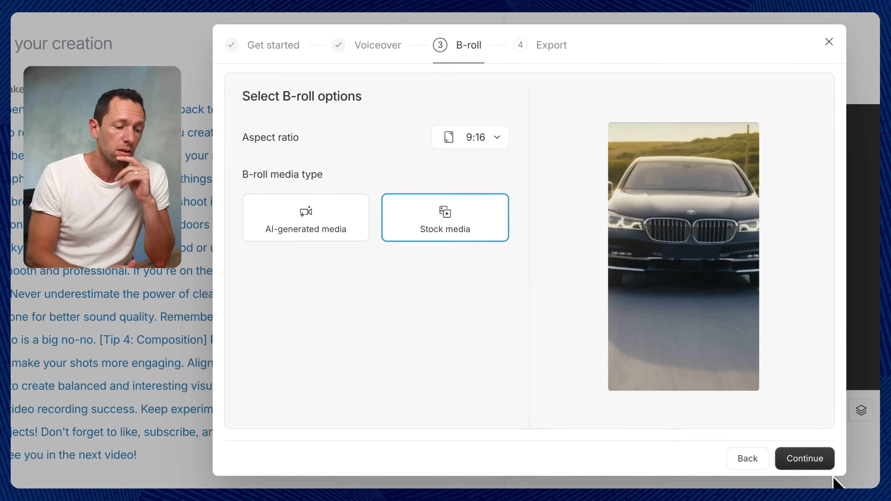
pyautogui.click(803, 458)
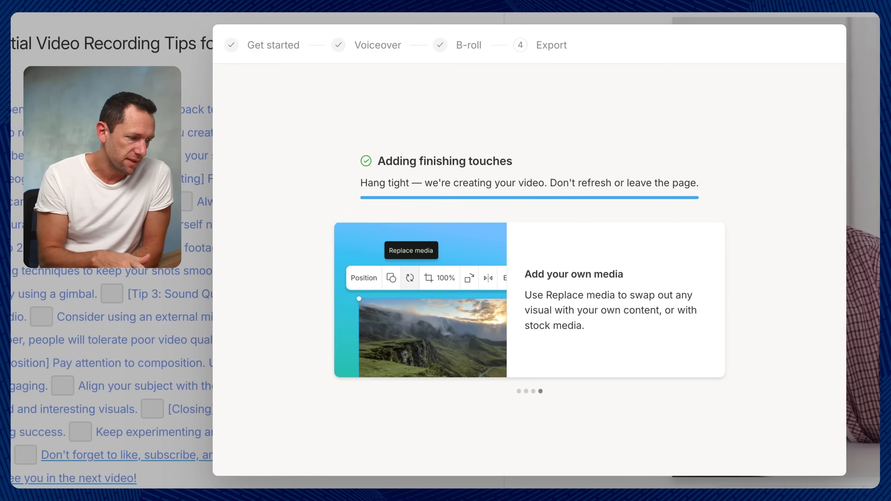
pyautogui.moveTo(108, 334)
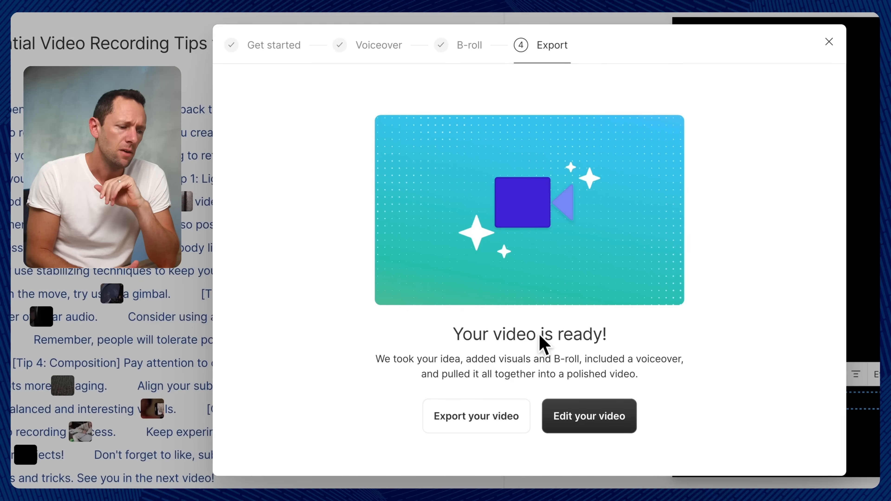
pyautogui.moveTo(527, 397)
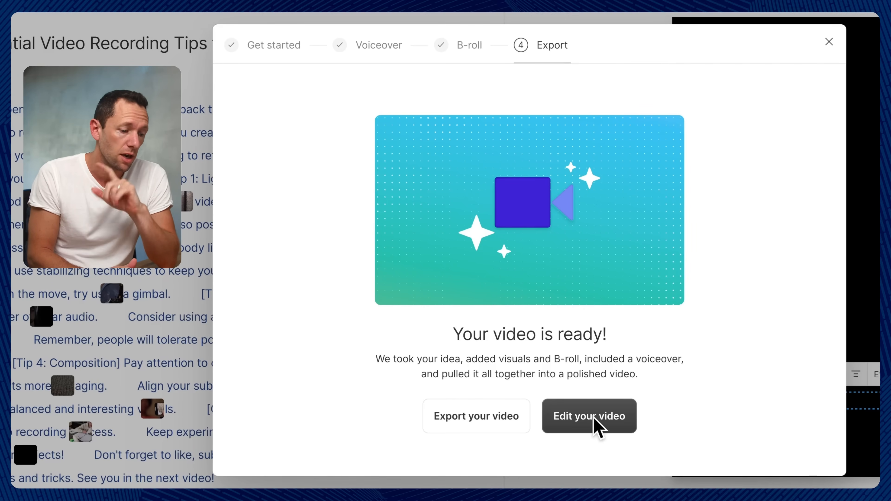
# - Open the generated 'Essential Video Recording Tips' video for editing
pyautogui.click(589, 416)
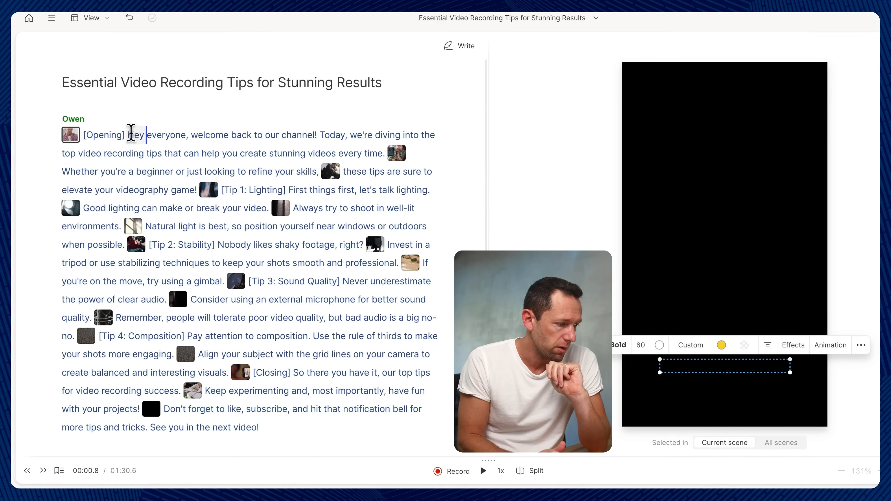
# - Preview the generated video with captions, then pause playback
pyautogui.click(483, 471)
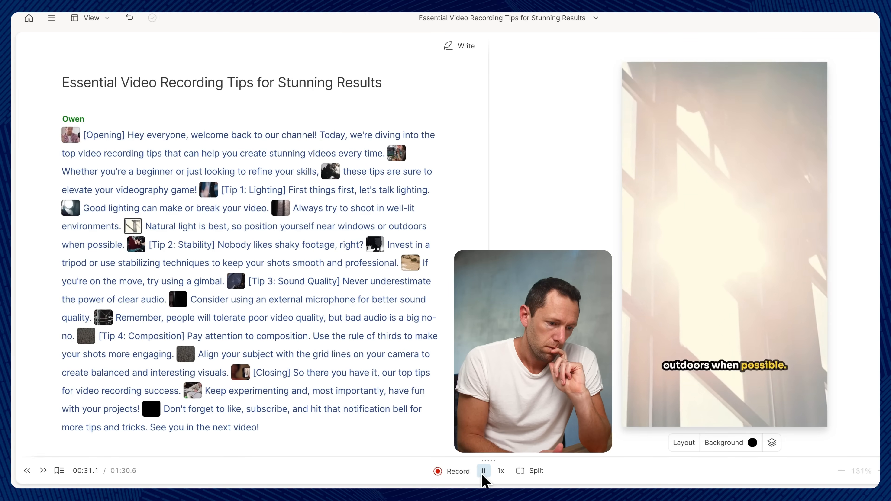
pyautogui.click(483, 471)
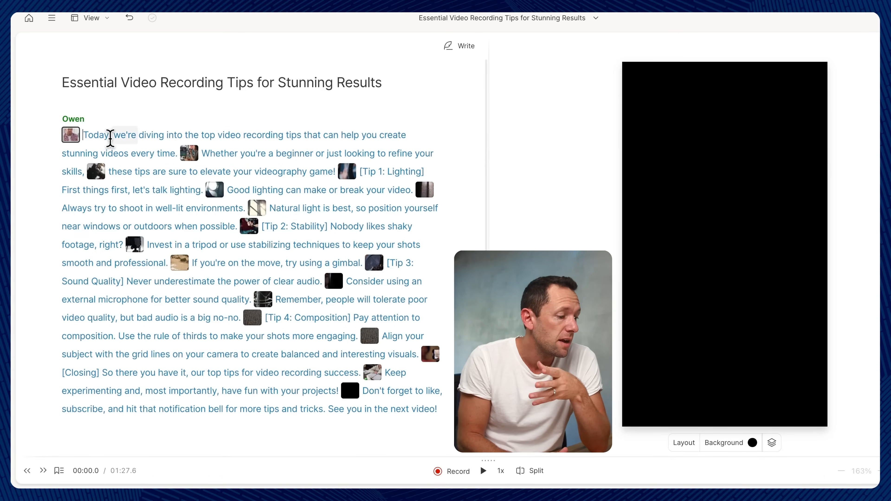
pyautogui.click(772, 442)
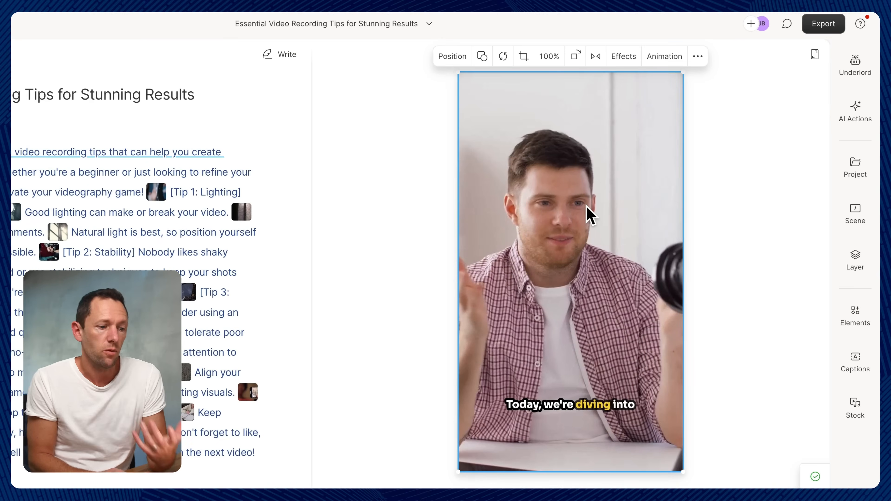
pyautogui.moveTo(502, 56)
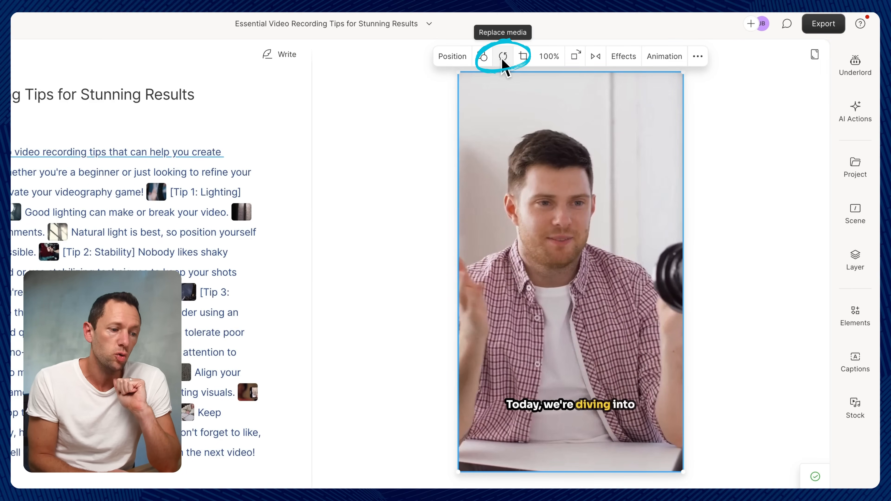
# - Replace the opening clip with 'shooting video' stock footage of a tripod phone, then preview it
pyautogui.click(502, 56)
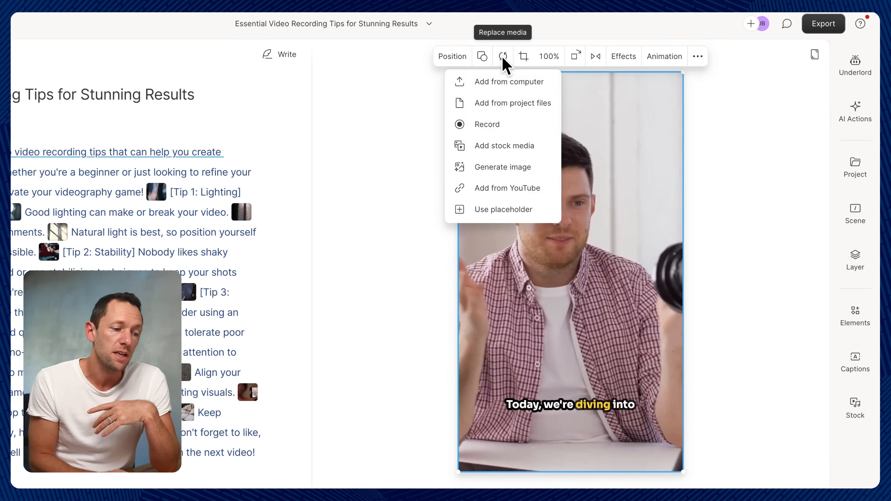
pyautogui.moveTo(517, 145)
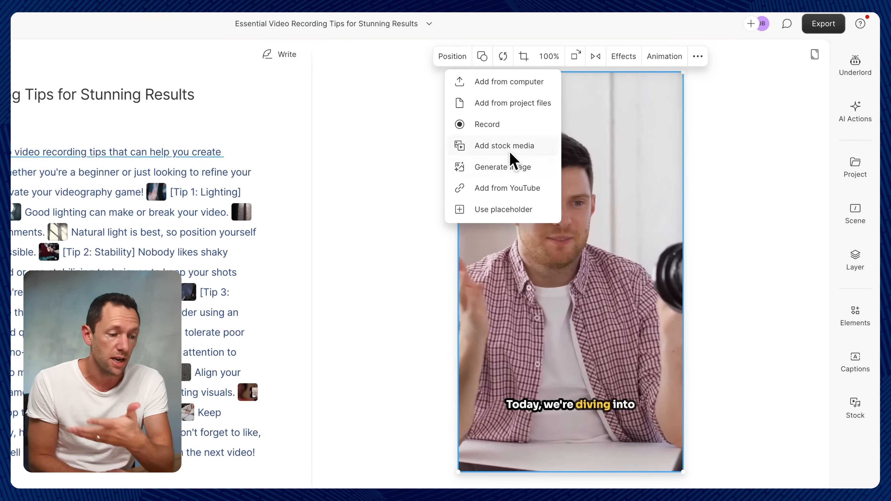
pyautogui.click(504, 145)
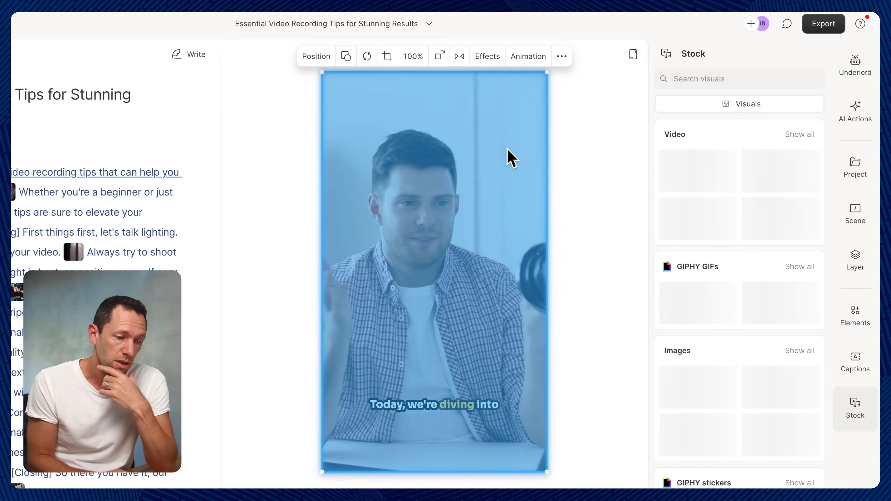
pyautogui.write('shooting video')
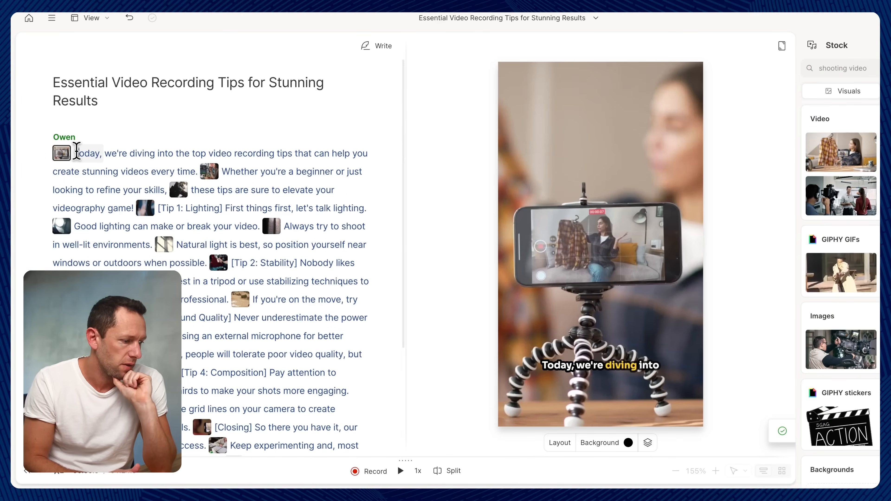
pyautogui.click(400, 471)
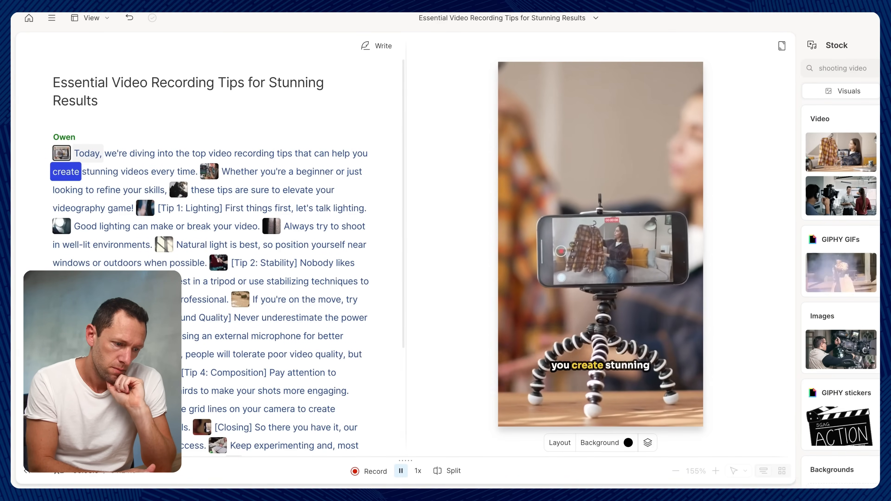
pyautogui.click(401, 471)
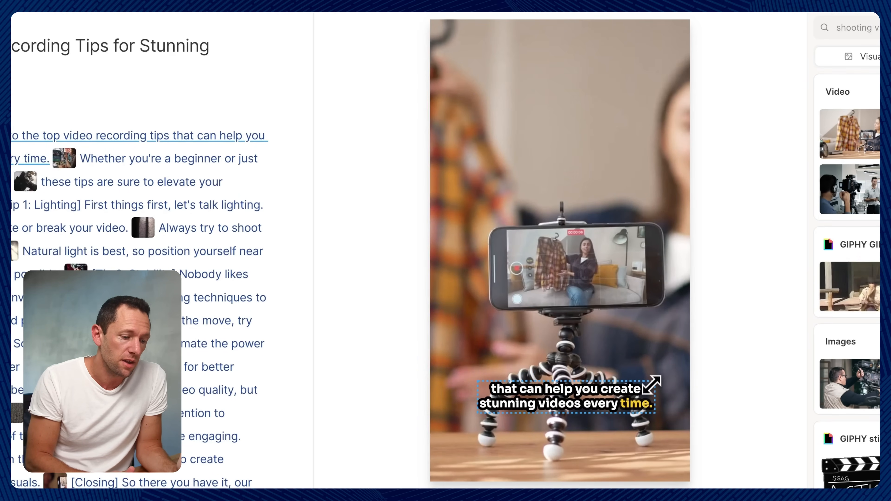
# - Select the caption layer on the vertical clip to enlarge it to size 89
pyautogui.click(565, 396)
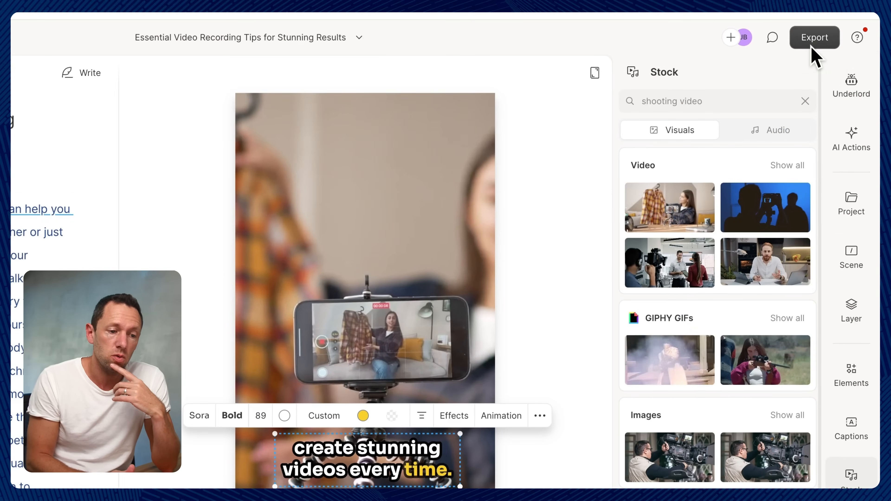
pyautogui.click(814, 37)
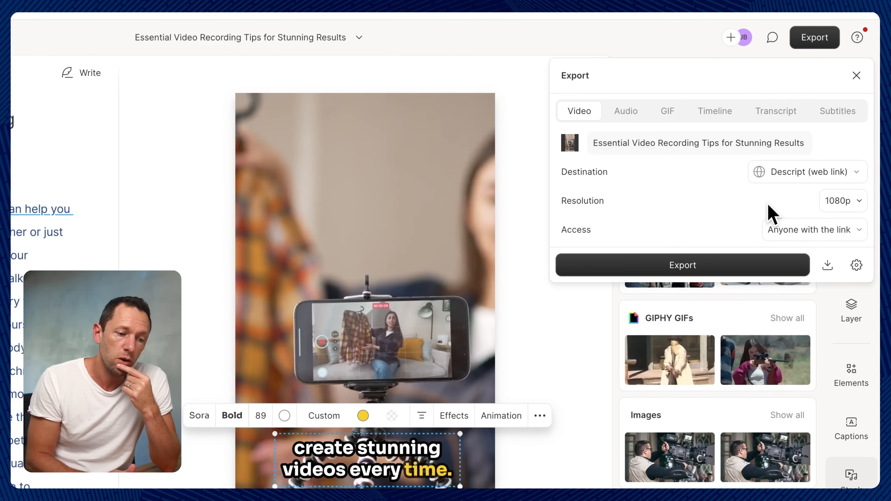
pyautogui.click(807, 171)
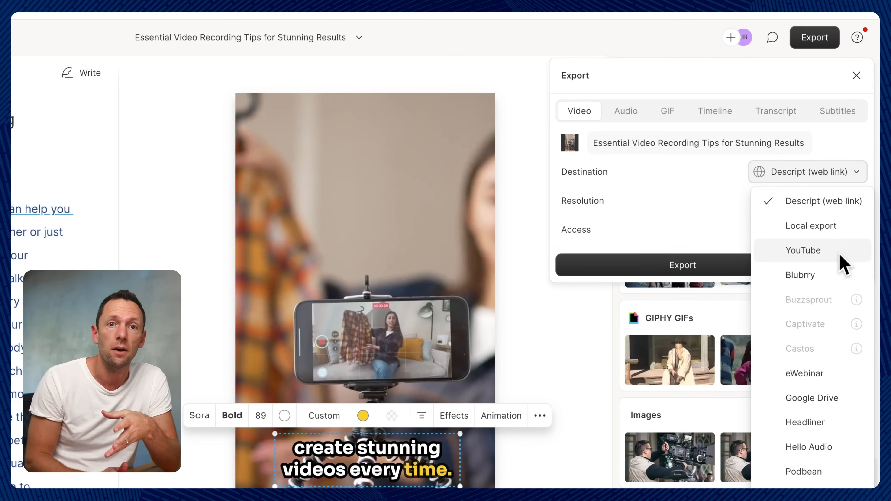
pyautogui.click(811, 225)
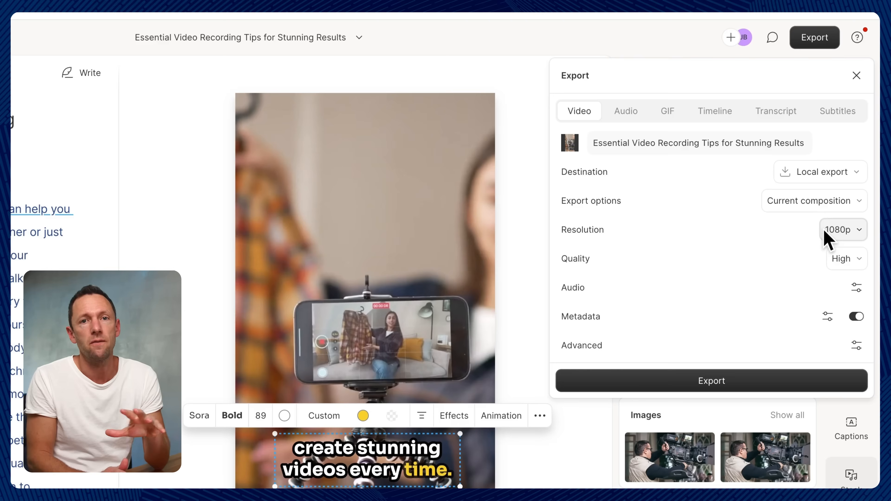
pyautogui.moveTo(749, 402)
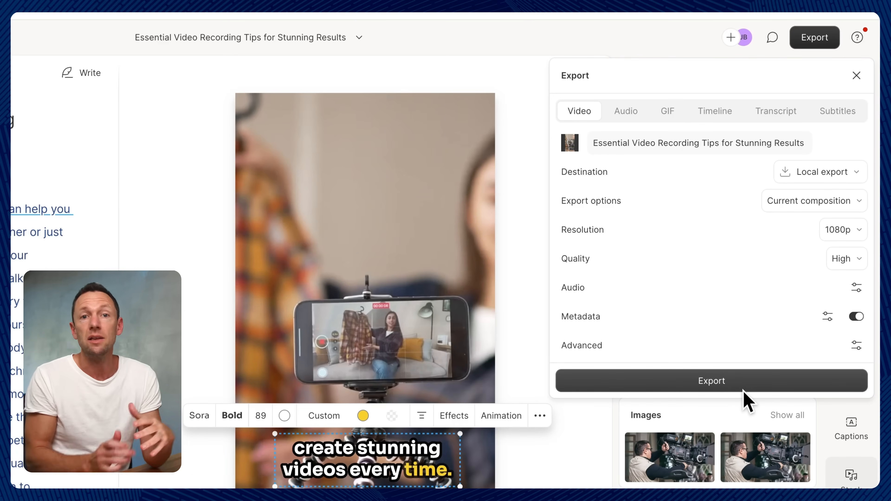
pyautogui.click(856, 75)
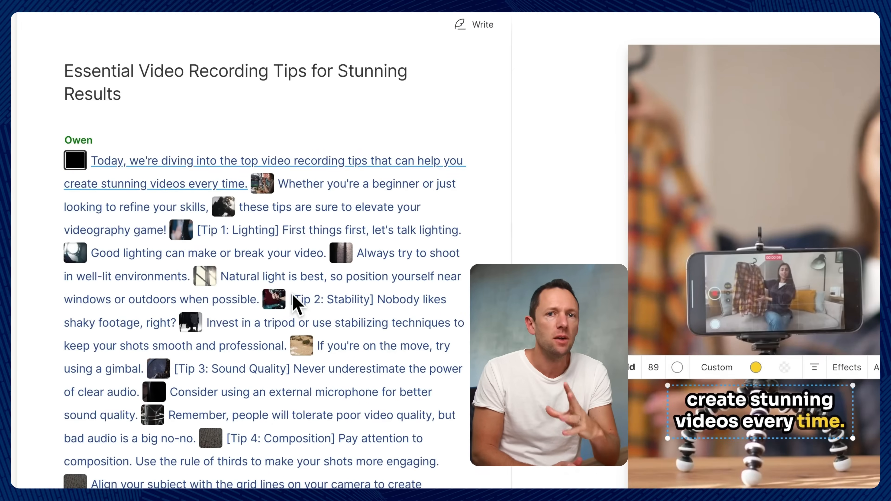
# - Show the speaker choices for Owen on the first paragraph of the script
pyautogui.click(78, 139)
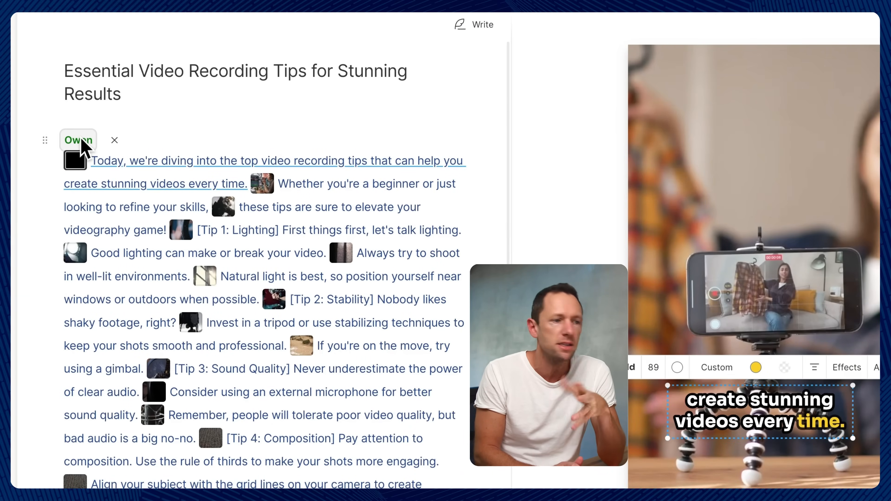
pyautogui.click(77, 140)
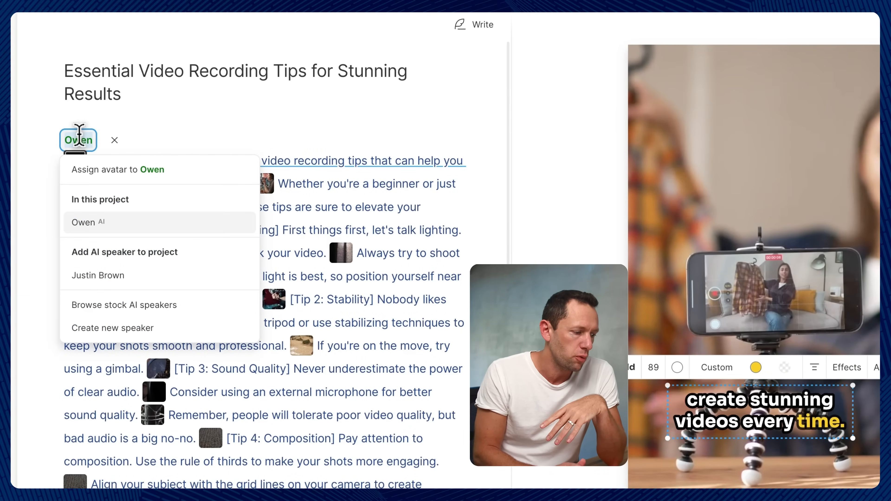
pyautogui.moveTo(159, 243)
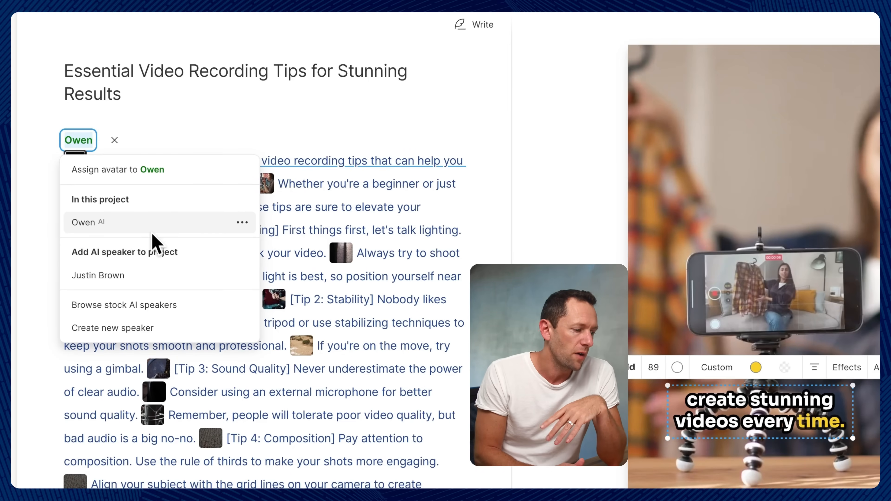
pyautogui.moveTo(98, 275)
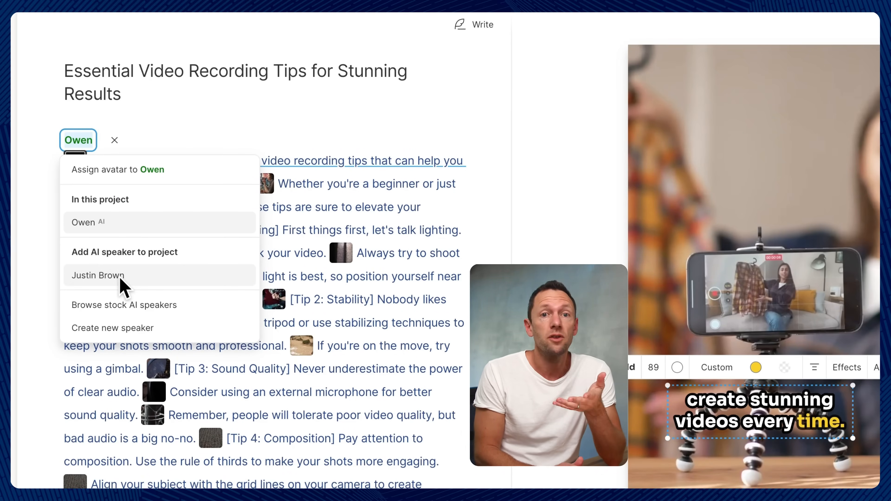
pyautogui.moveTo(121, 344)
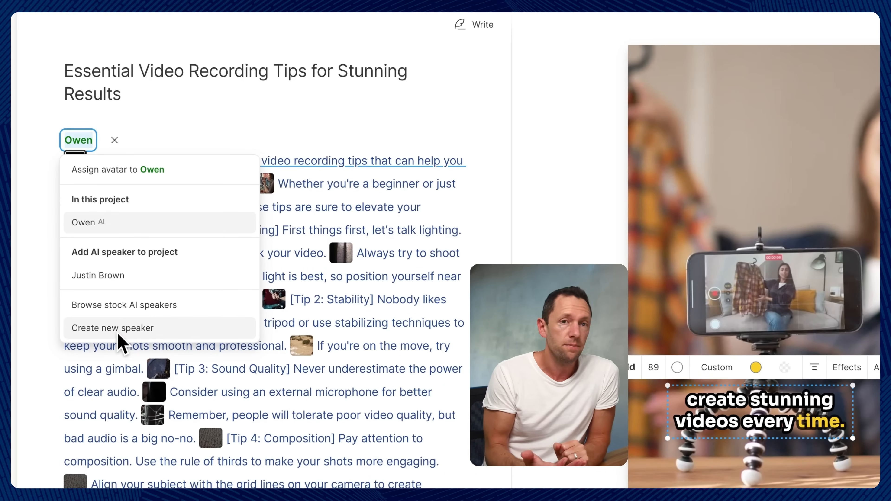
pyautogui.moveTo(151, 182)
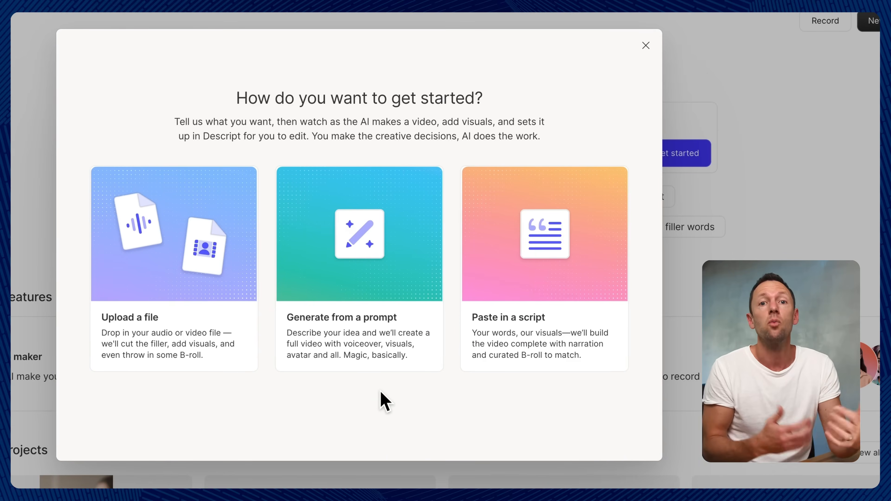
pyautogui.moveTo(200, 284)
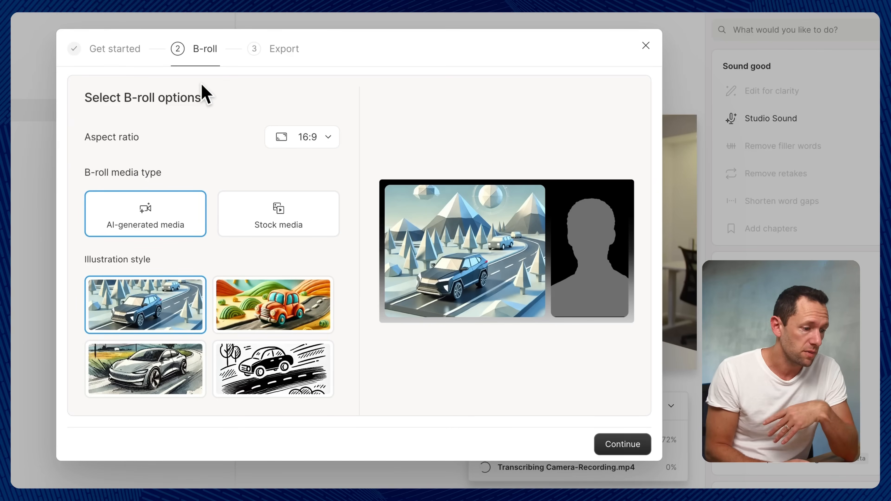
pyautogui.moveTo(230, 60)
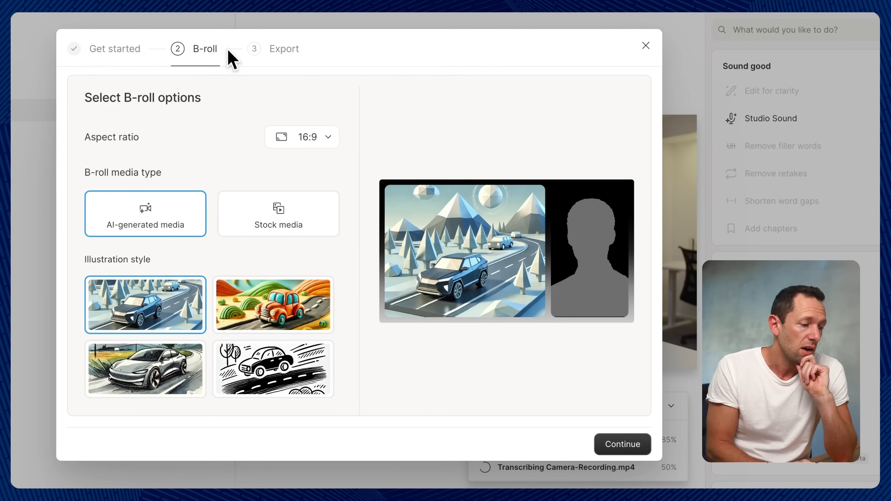
pyautogui.moveTo(127, 153)
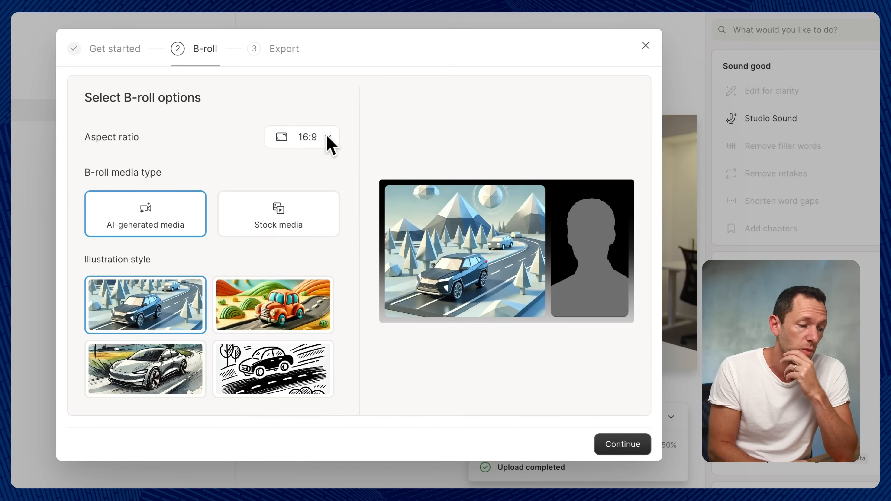
# - Set the video to 9:16 with stock-media B-roll and continue to build it
pyautogui.click(327, 137)
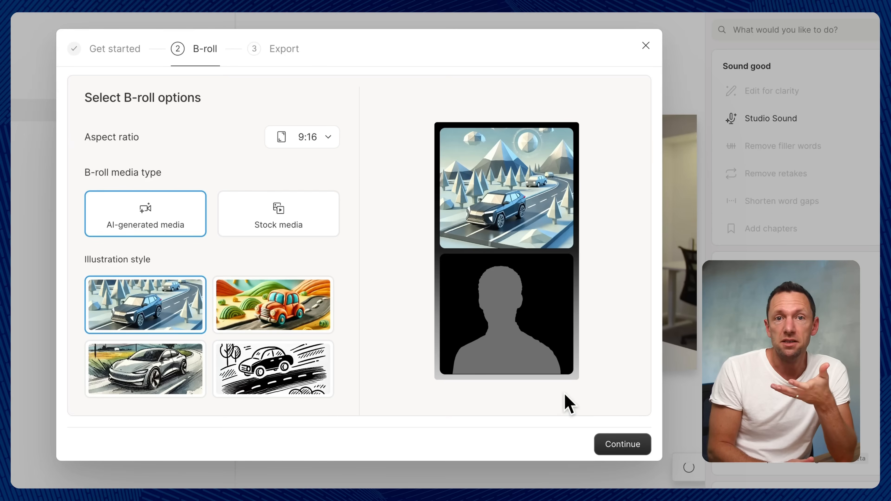
pyautogui.moveTo(162, 219)
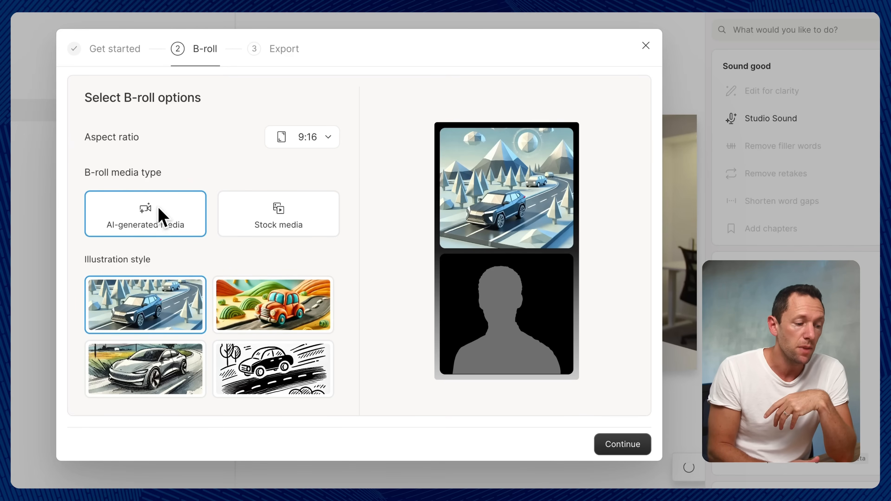
pyautogui.moveTo(299, 230)
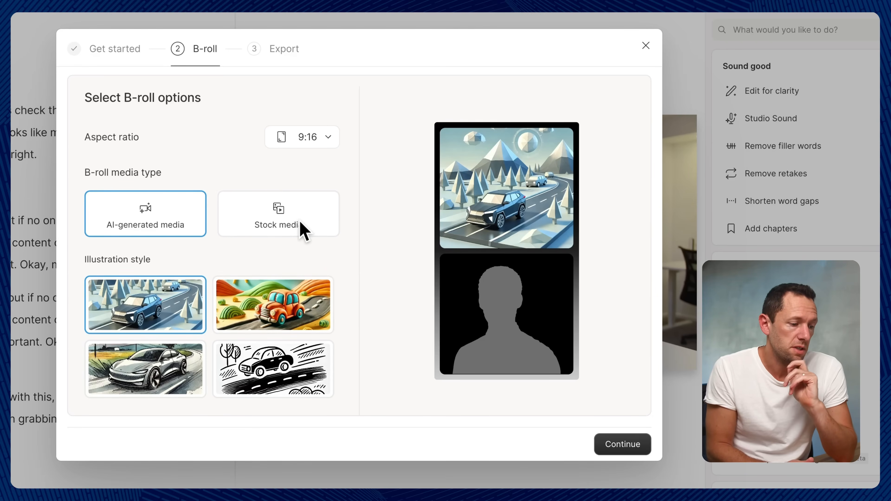
pyautogui.click(278, 214)
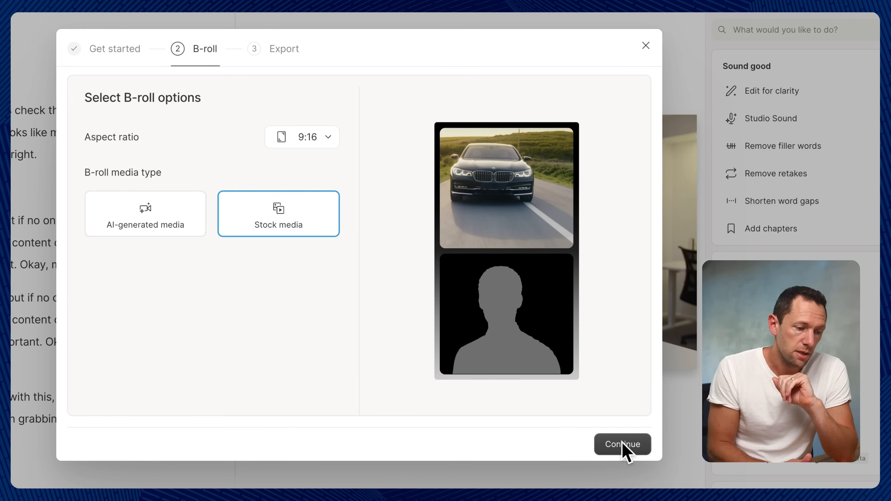
pyautogui.click(622, 445)
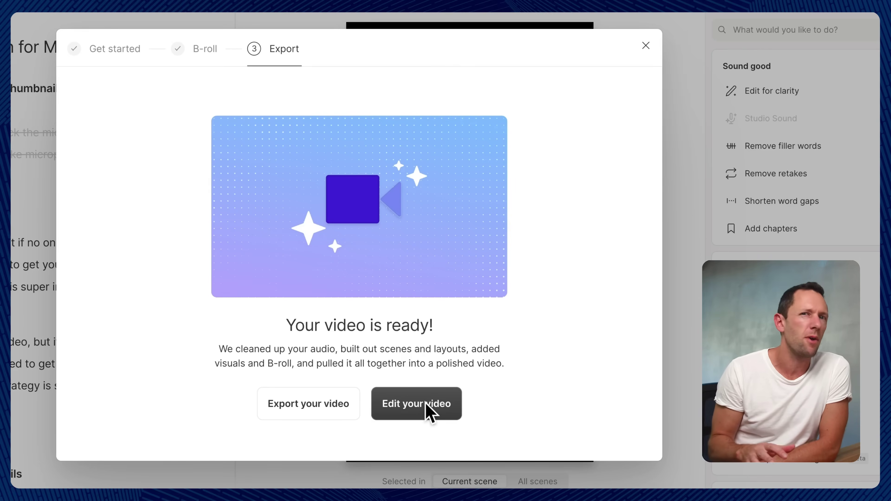
pyautogui.moveTo(262, 341)
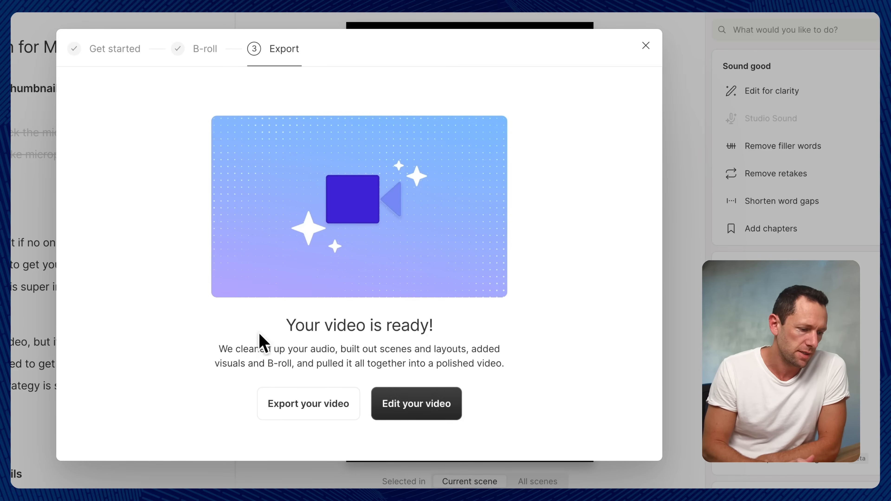
pyautogui.moveTo(327, 364)
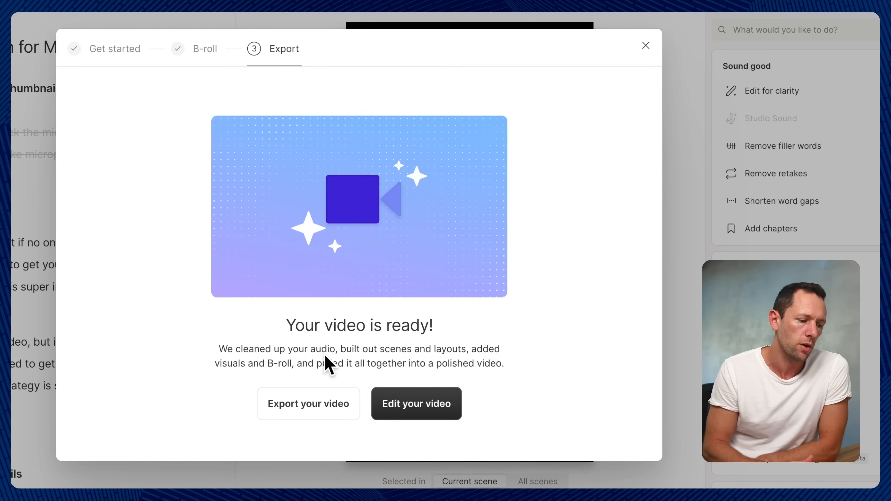
pyautogui.moveTo(457, 364)
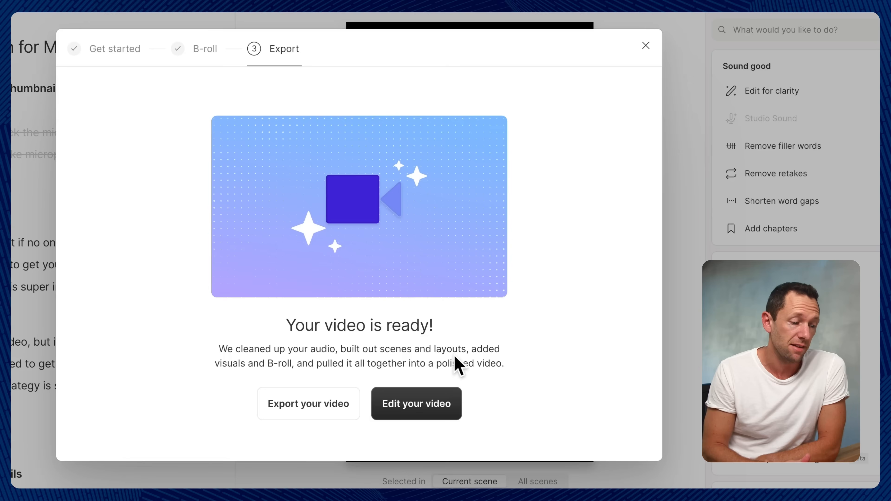
pyautogui.moveTo(386, 378)
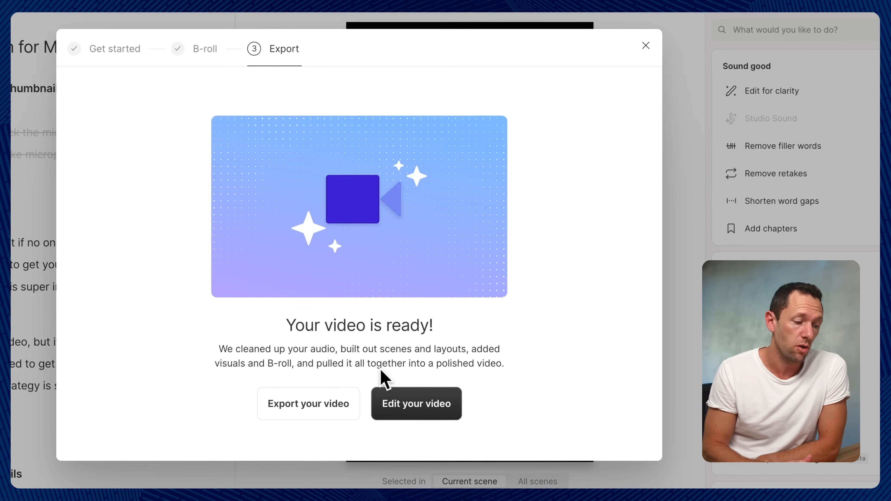
pyautogui.moveTo(338, 370)
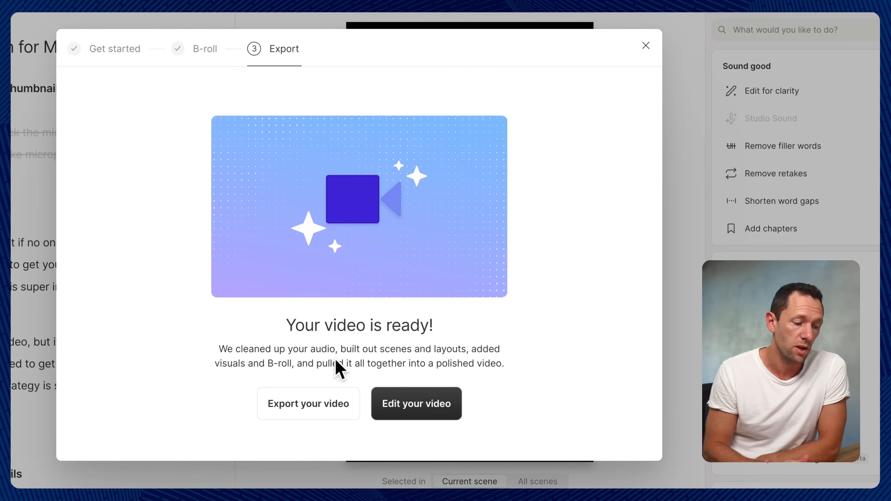
# - Open the finished 'Effective Thumbnail Design' vertical video for editing
pyautogui.click(416, 403)
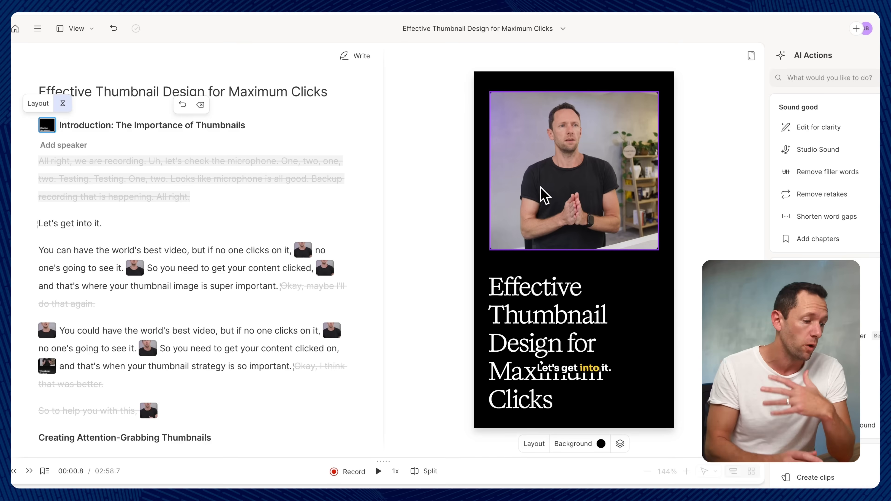
pyautogui.scroll(-3)
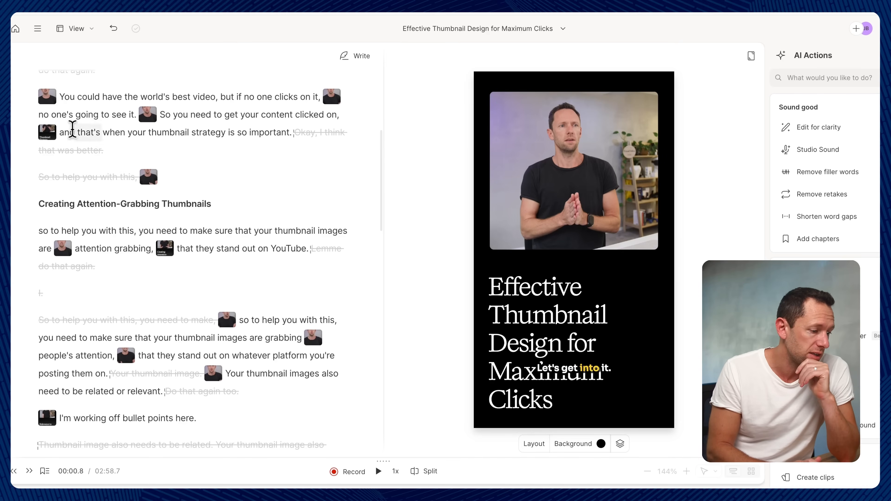
pyautogui.scroll(-3)
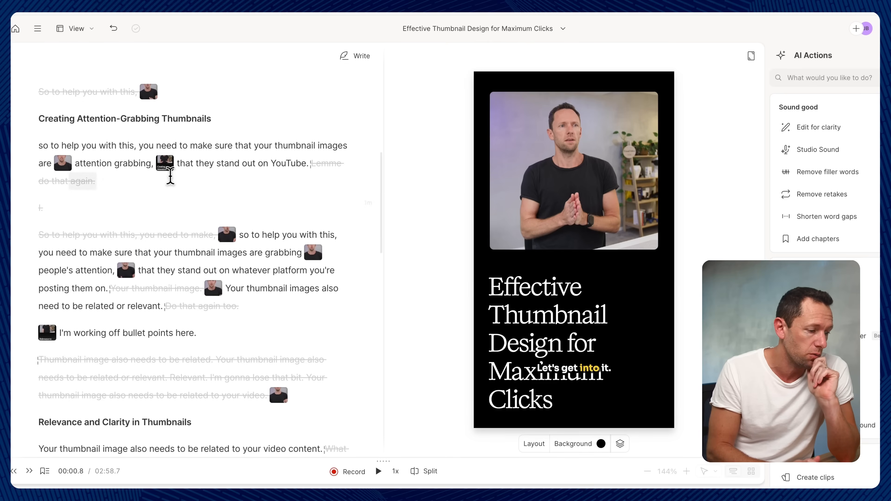
pyautogui.scroll(-3)
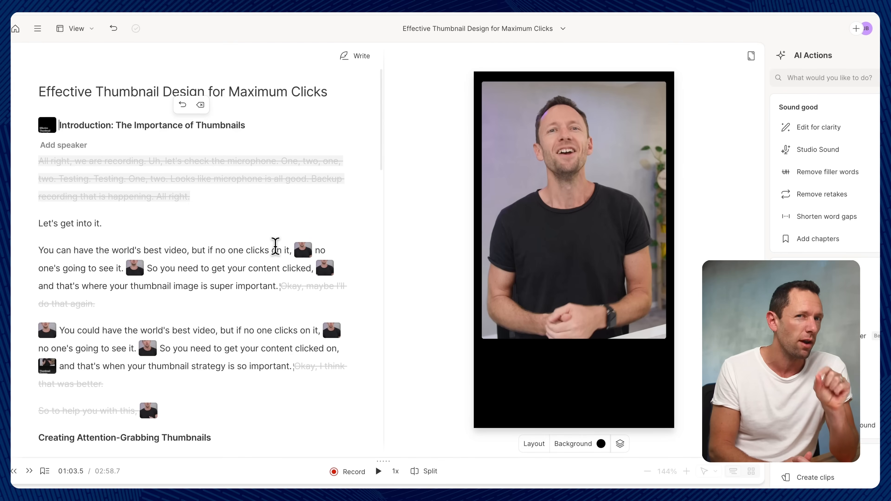
pyautogui.scroll(-3)
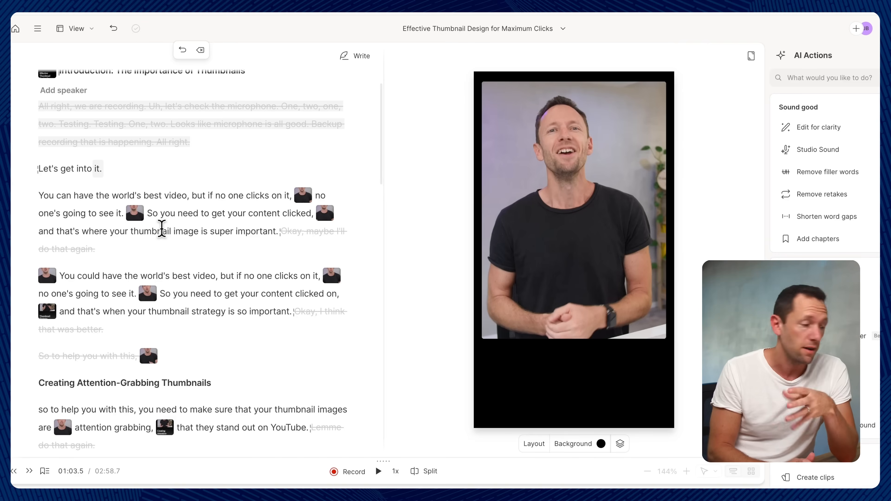
pyautogui.click(378, 471)
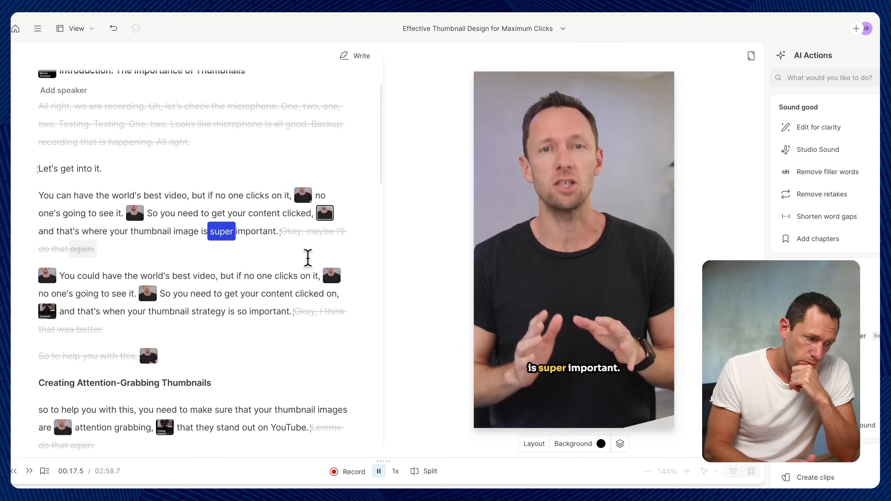
pyautogui.click(379, 471)
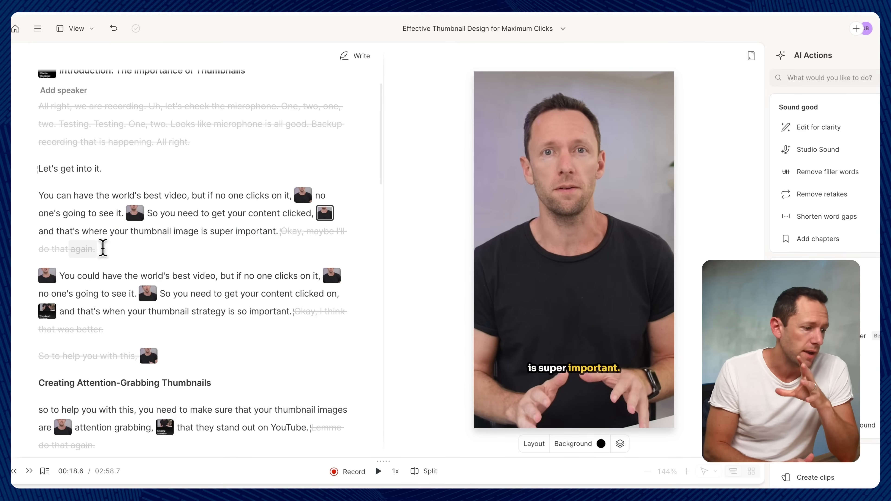
pyautogui.scroll(3)
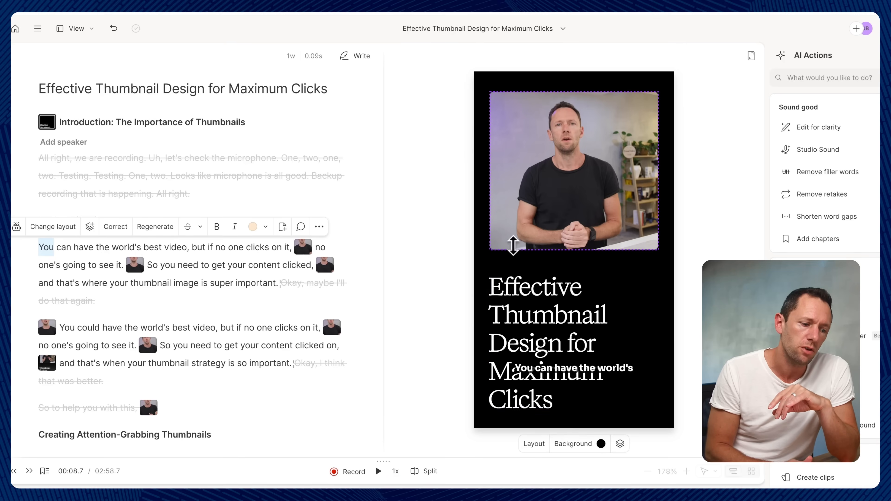
pyautogui.click(561, 368)
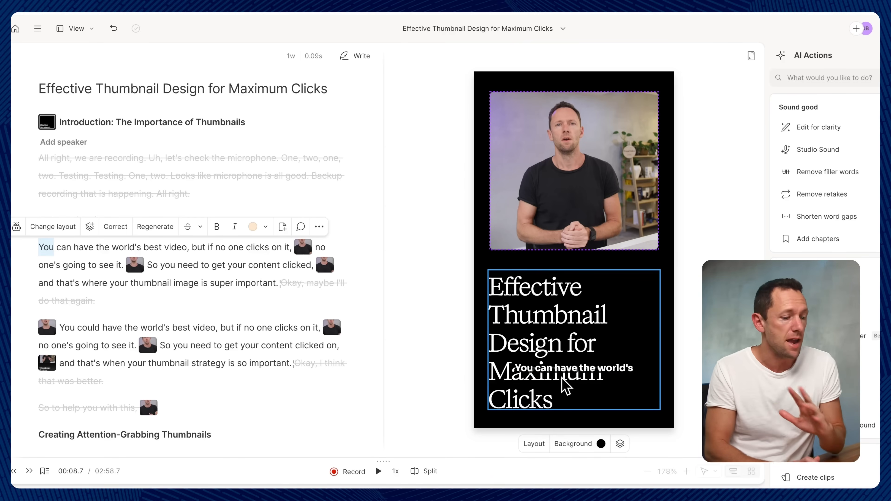
pyautogui.click(533, 444)
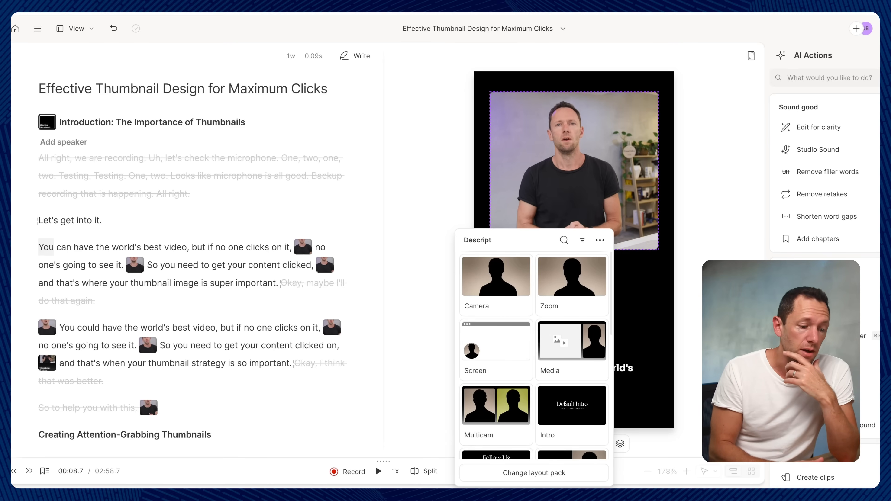
pyautogui.click(571, 406)
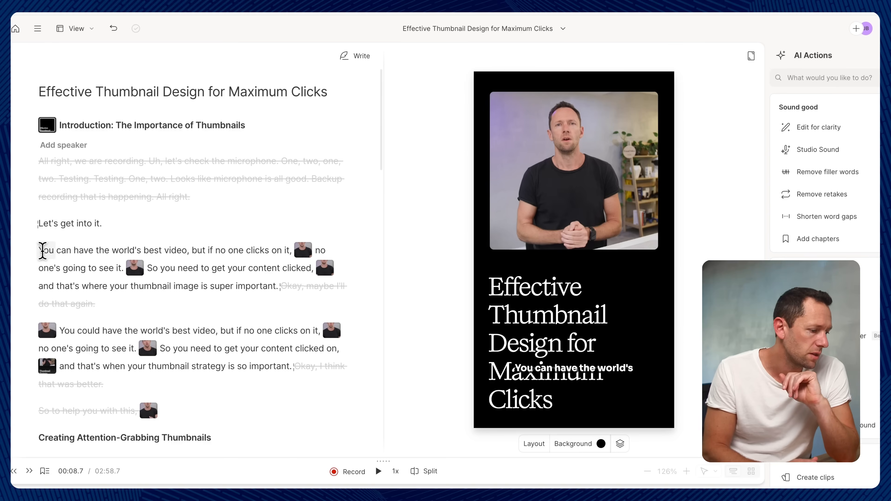
pyautogui.moveTo(181, 250)
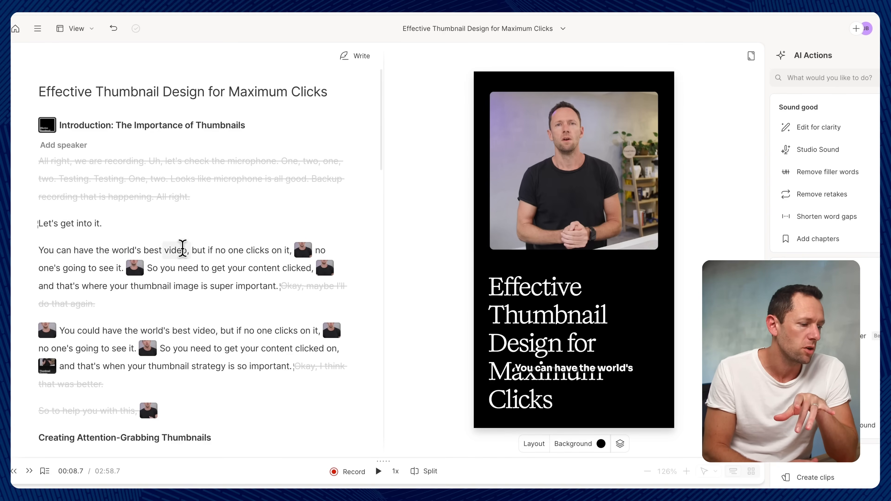
pyautogui.scroll(3)
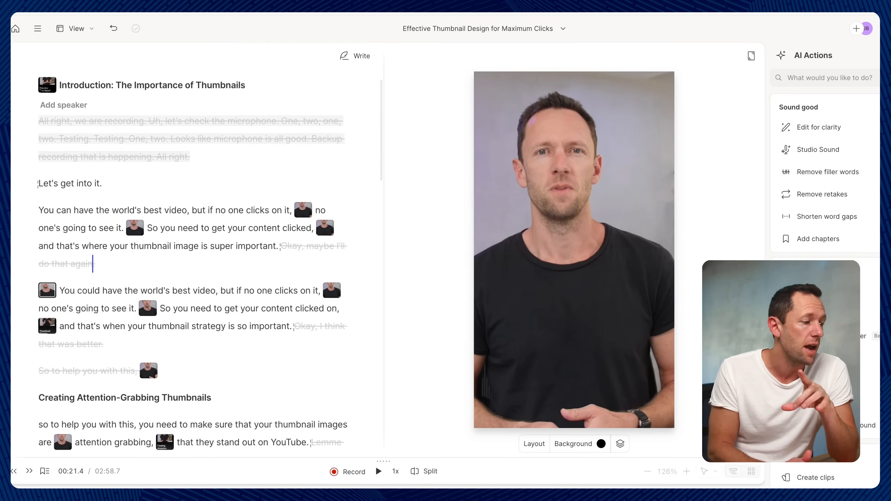
pyautogui.click(38, 27)
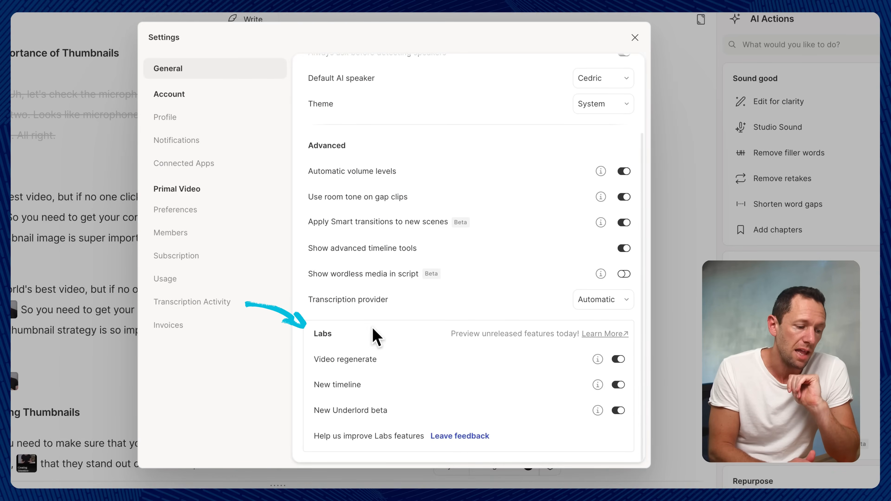
pyautogui.moveTo(355, 420)
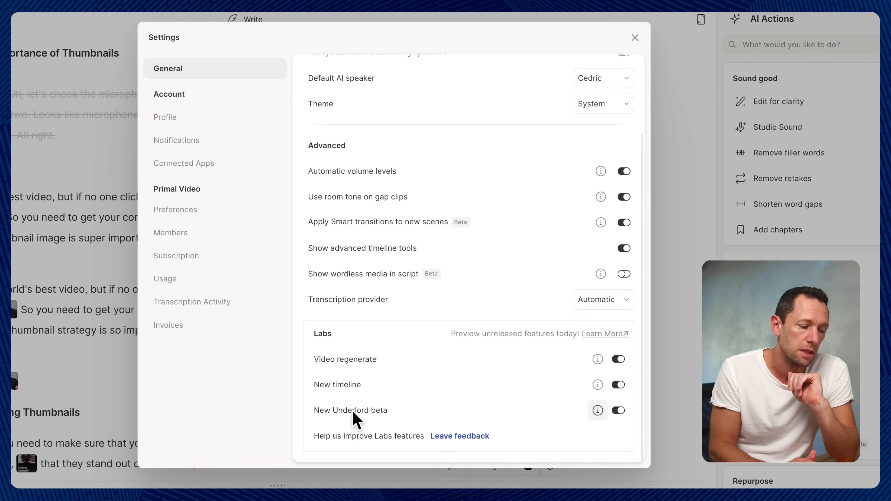
pyautogui.moveTo(608, 415)
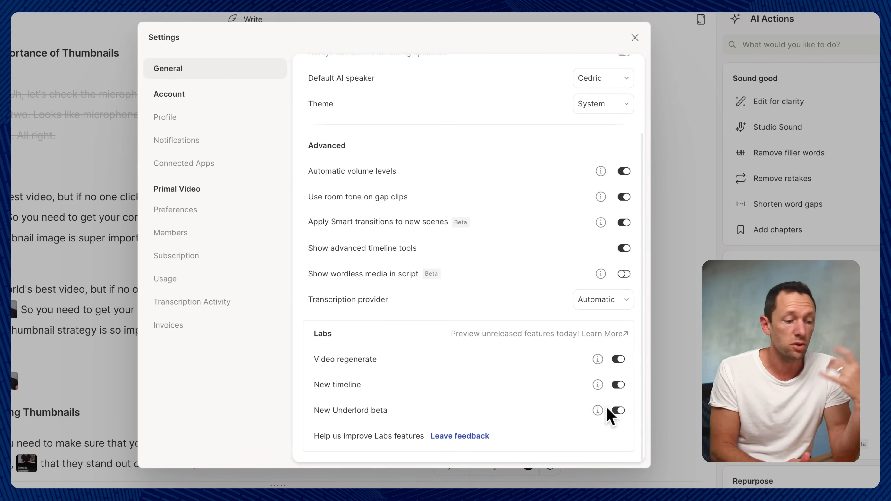
pyautogui.moveTo(335, 400)
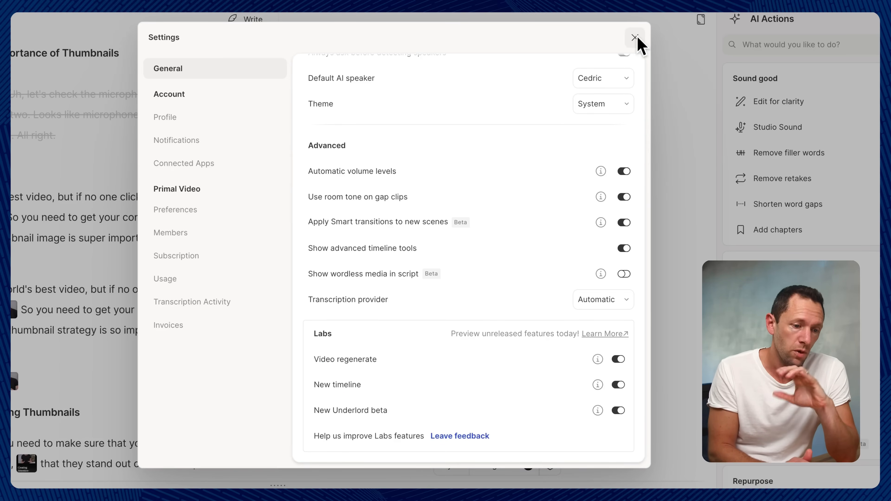
# - Close Settings and return to the editor with Underlord now available beside AI Actions
pyautogui.click(635, 37)
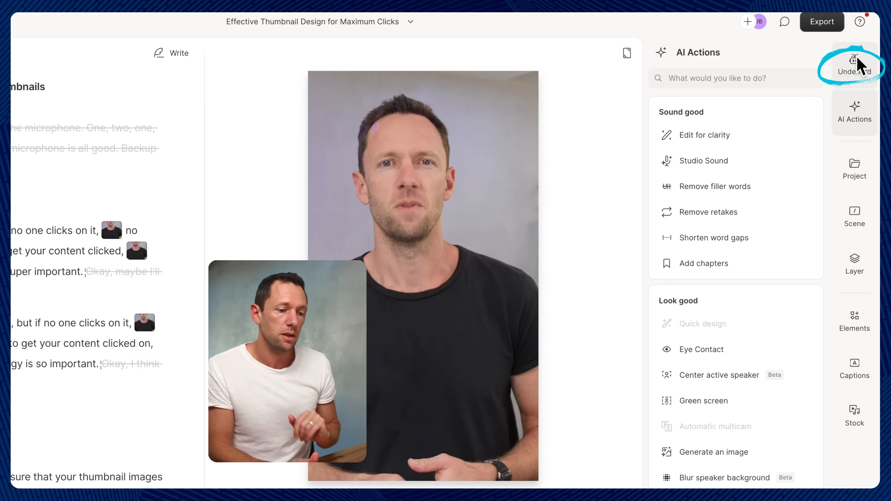
# - Send Underlord the prompt to ignore all bad takes and retakes, keeping only final complete takes
pyautogui.click(854, 63)
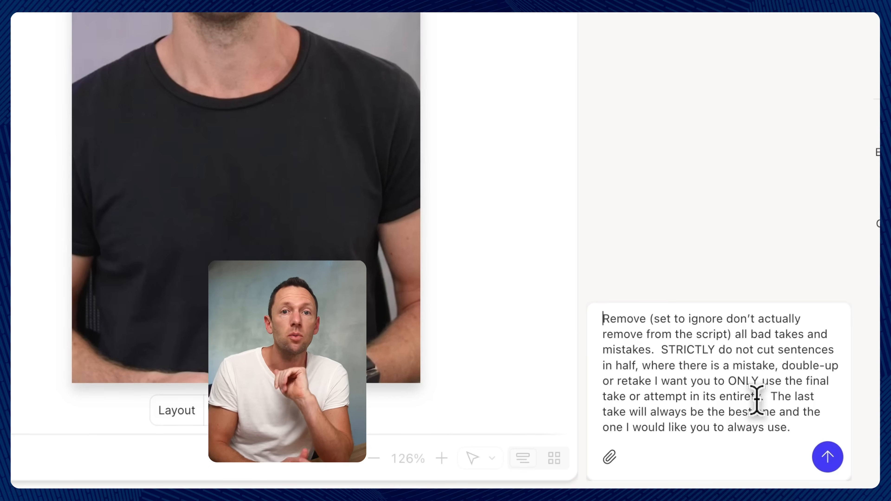
pyautogui.click(827, 456)
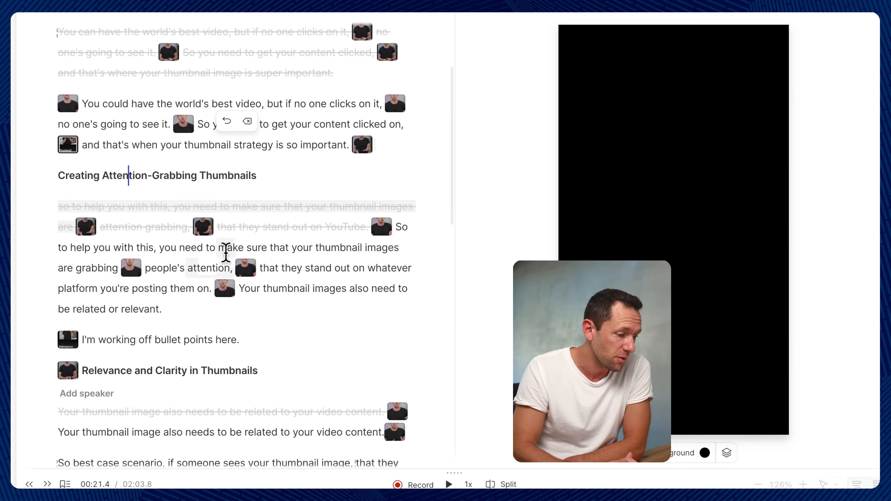
# - Review the transcript's ignored retakes and preview the final take about small screens
pyautogui.scroll(-3)
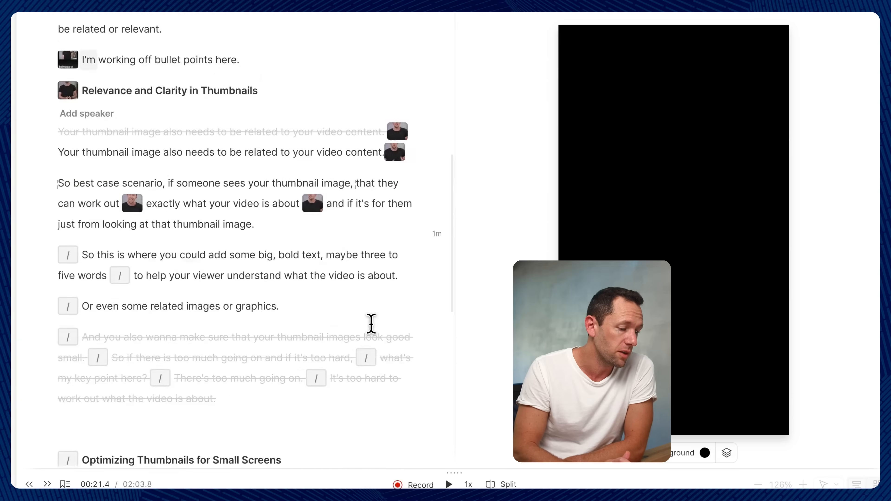
pyautogui.scroll(-3)
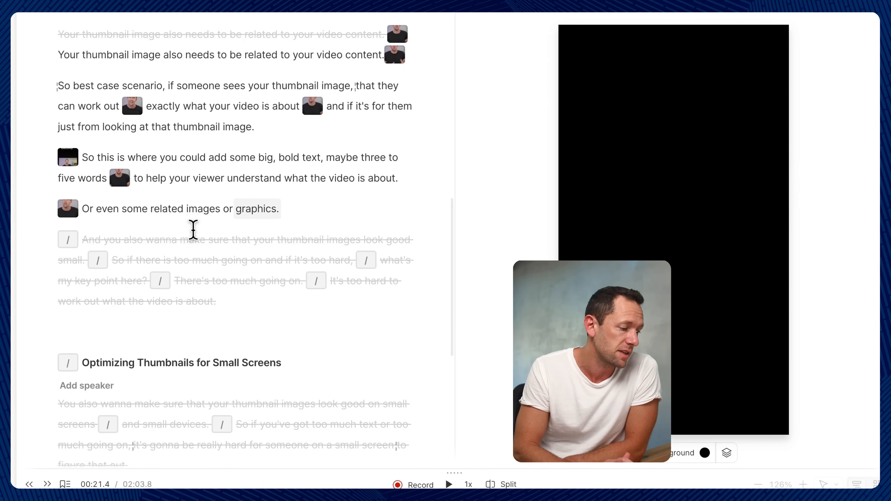
pyautogui.scroll(-3)
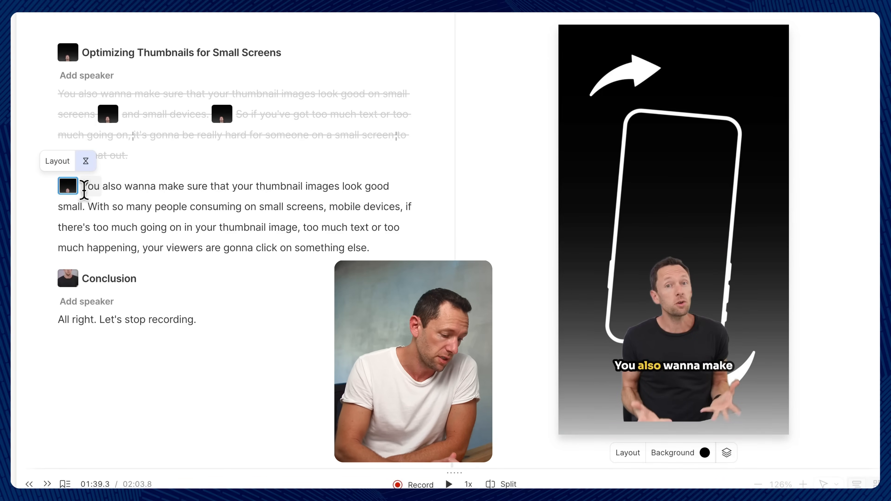
pyautogui.click(448, 484)
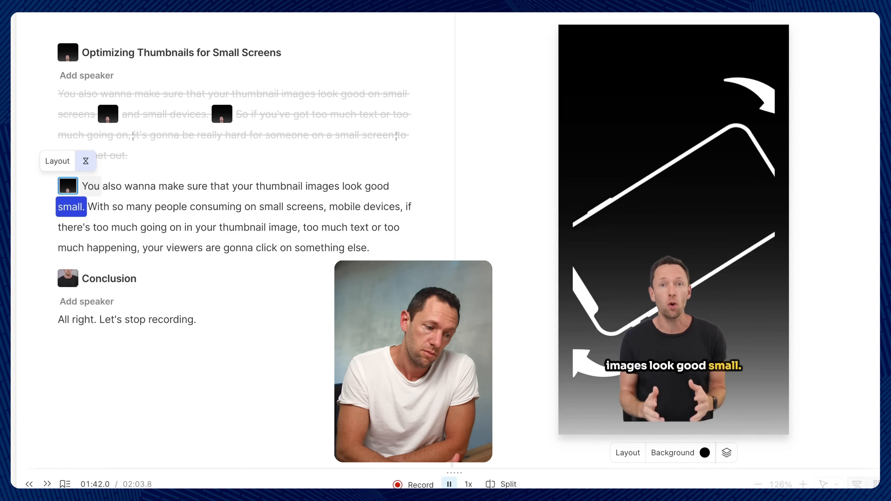
pyautogui.click(449, 484)
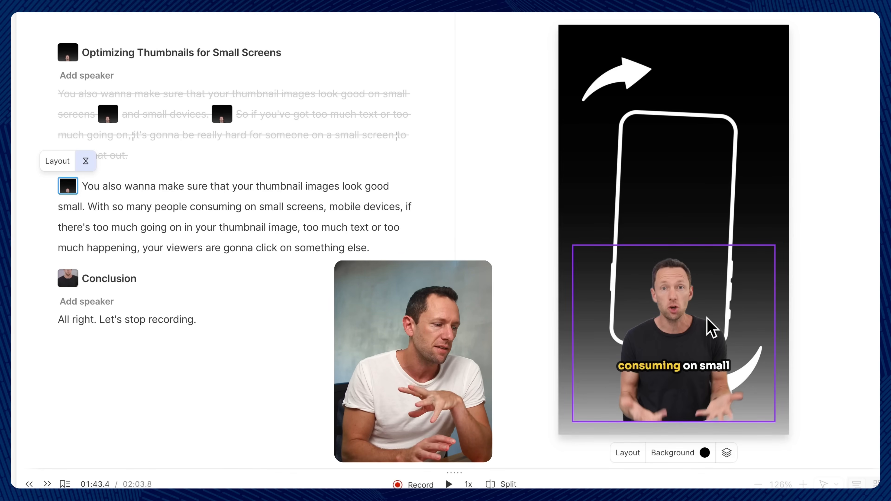
pyautogui.scroll(3)
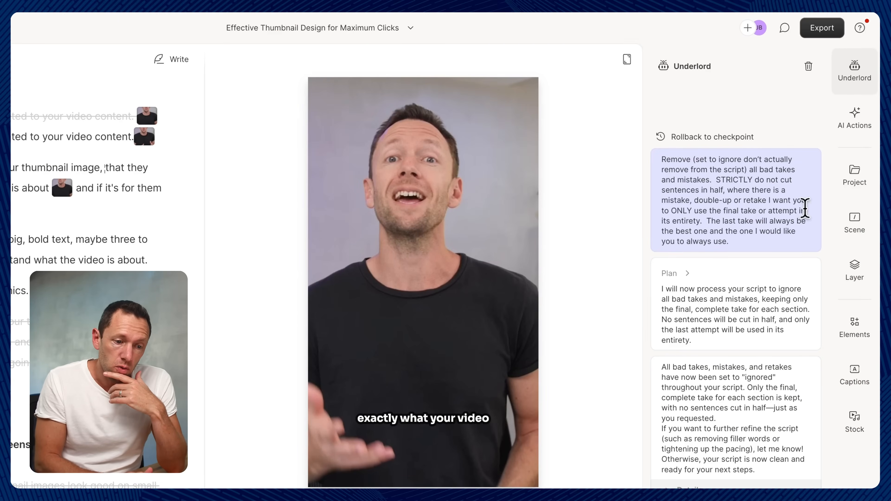
pyautogui.click(854, 175)
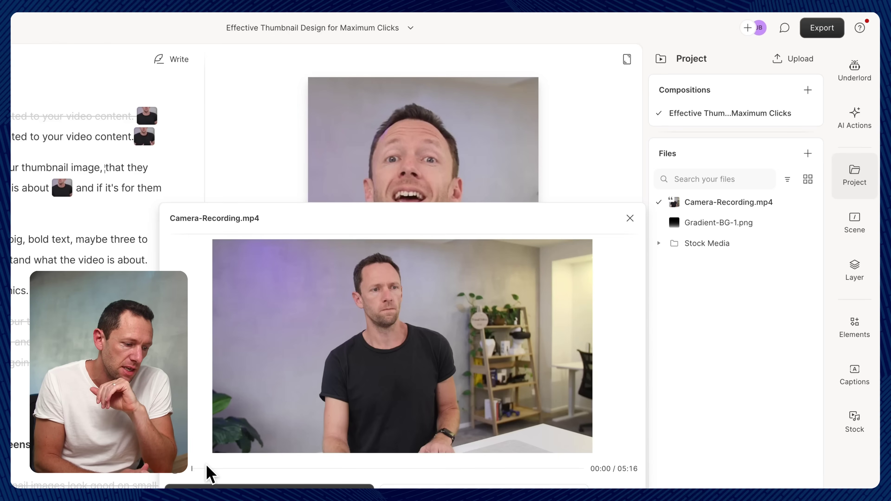
pyautogui.click(339, 468)
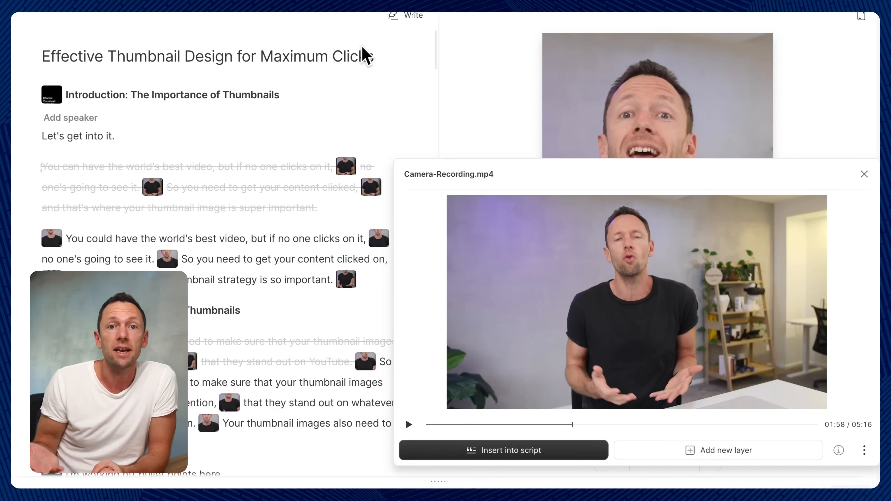
pyautogui.click(863, 174)
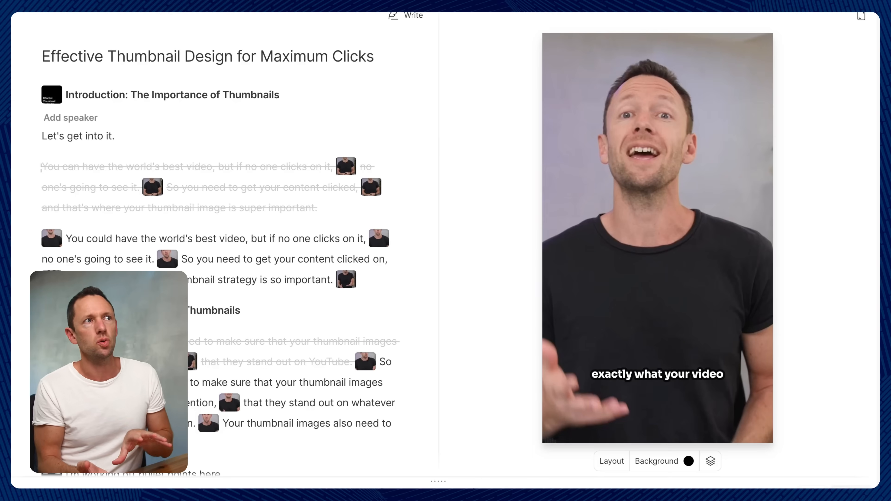
pyautogui.click(590, 203)
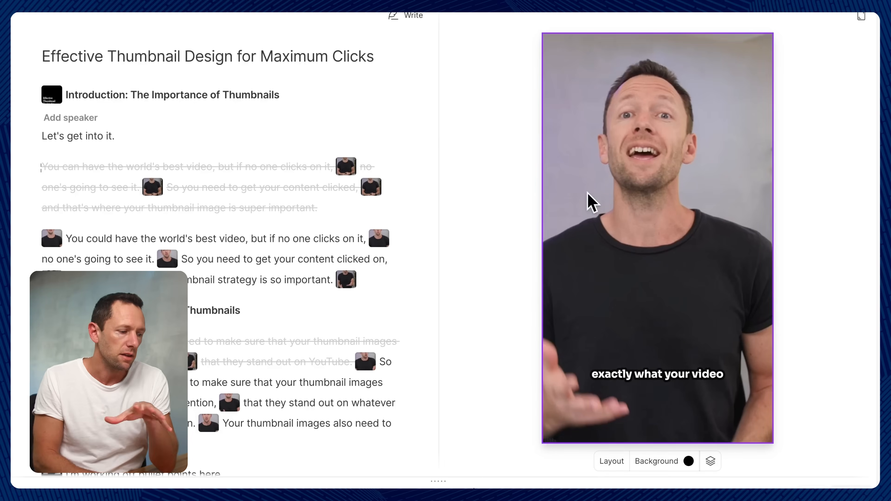
pyautogui.click(657, 374)
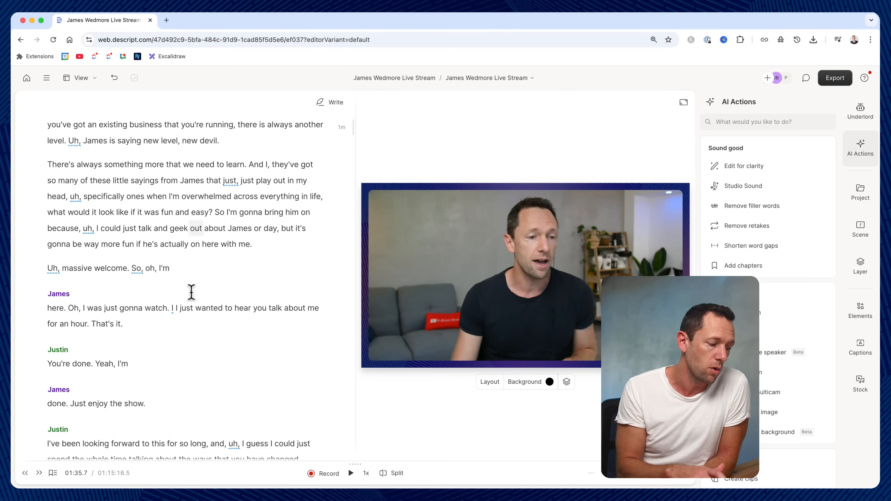
# - Bring up Create clips under AI Actions > Repurpose for the James Wedmore Live Stream
pyautogui.scroll(-3)
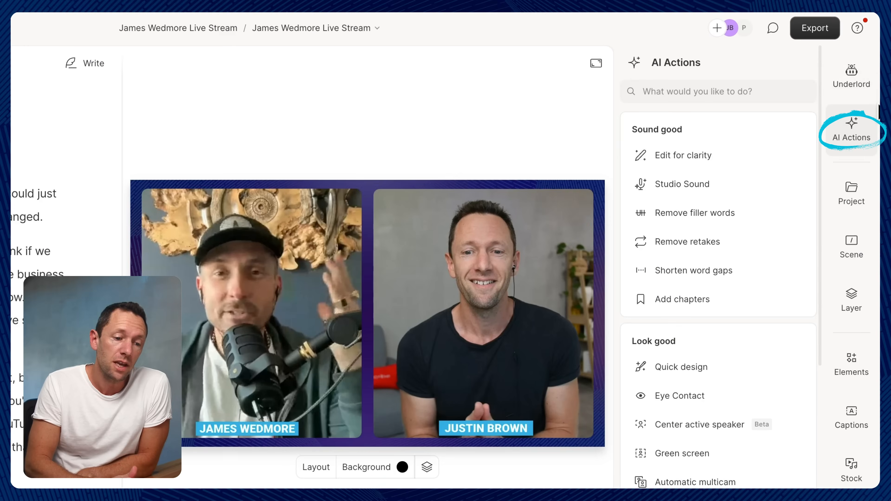
pyautogui.moveTo(733, 415)
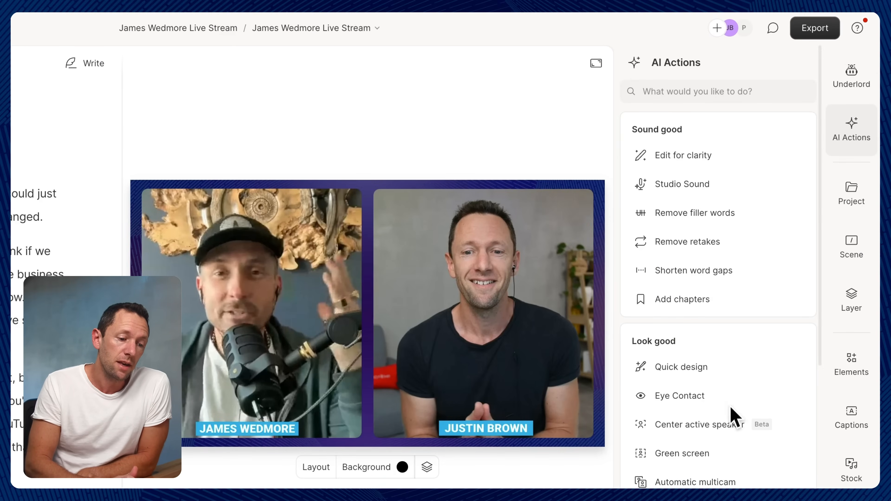
pyautogui.scroll(-3)
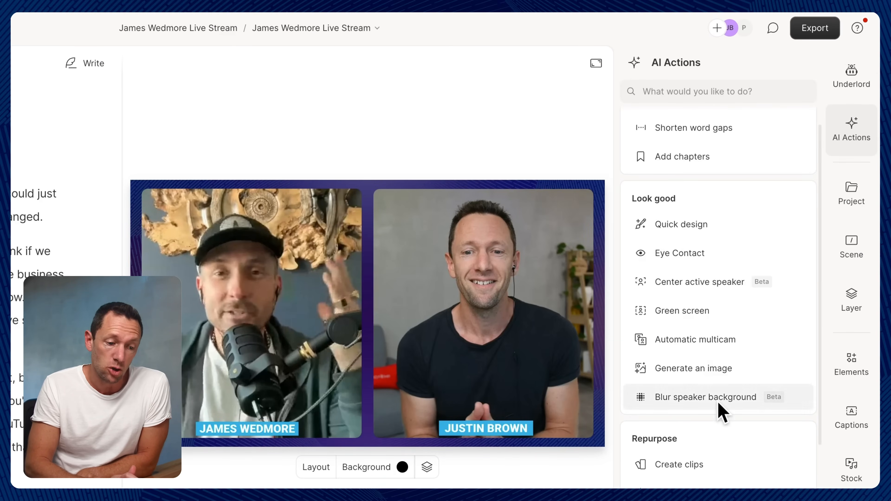
pyautogui.scroll(-3)
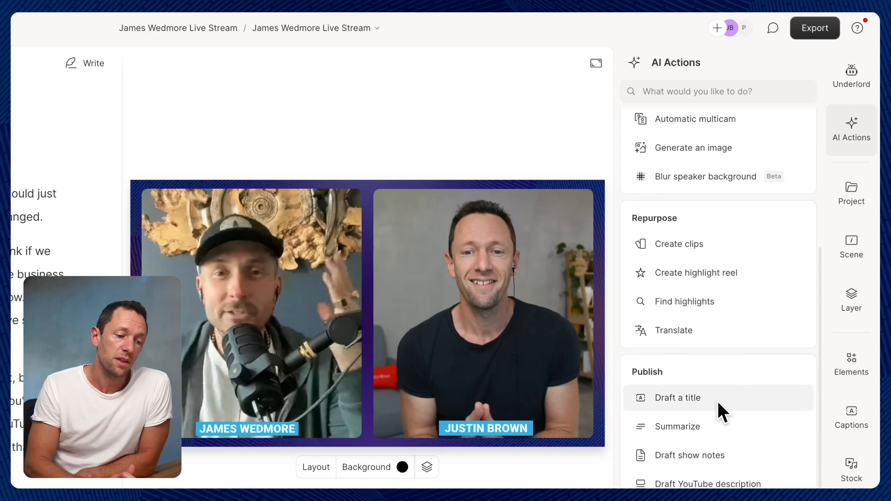
pyautogui.moveTo(679, 244)
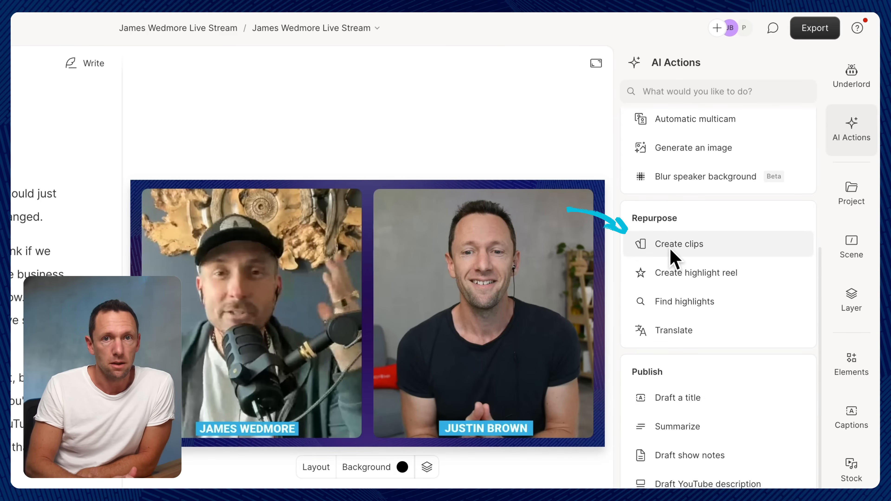
pyautogui.moveTo(679, 244)
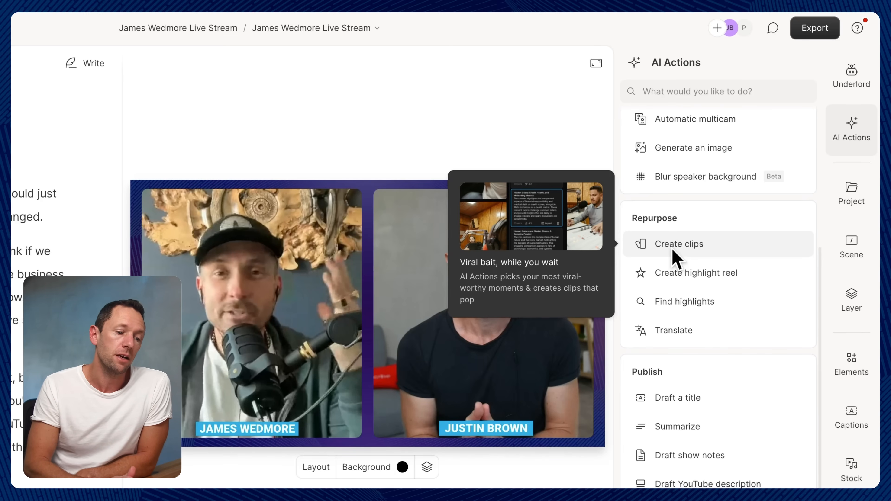
pyautogui.click(678, 244)
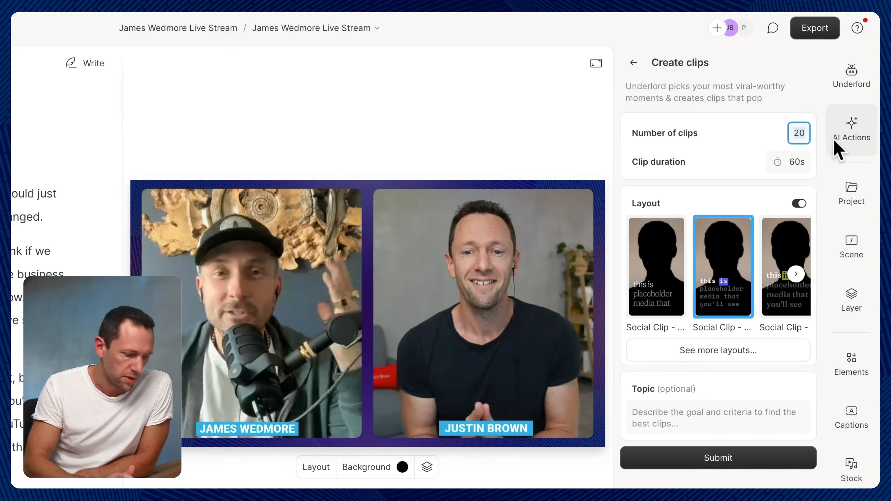
# - Request 10 clips with the vertical Social Clip layout and submit for generation
pyautogui.write('10')
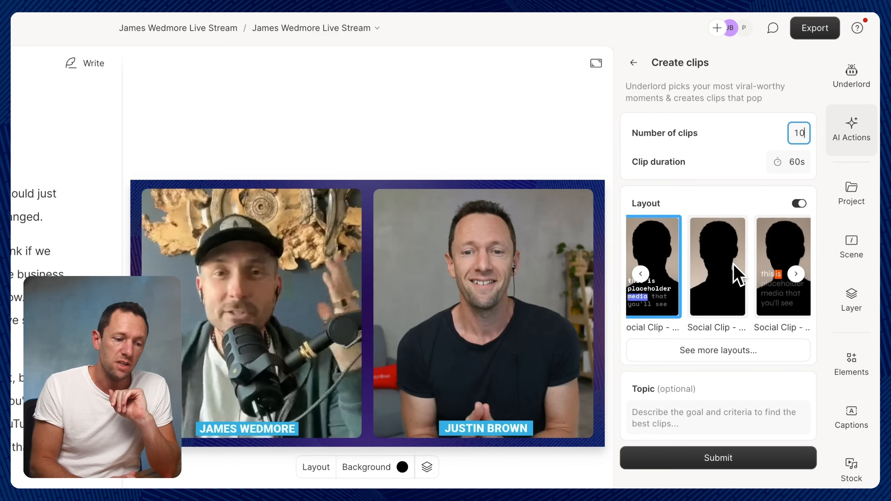
pyautogui.click(796, 273)
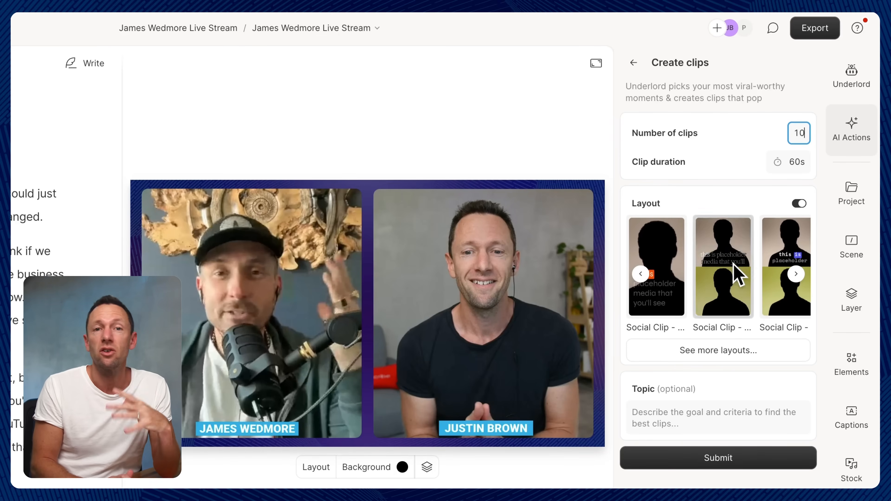
pyautogui.click(722, 266)
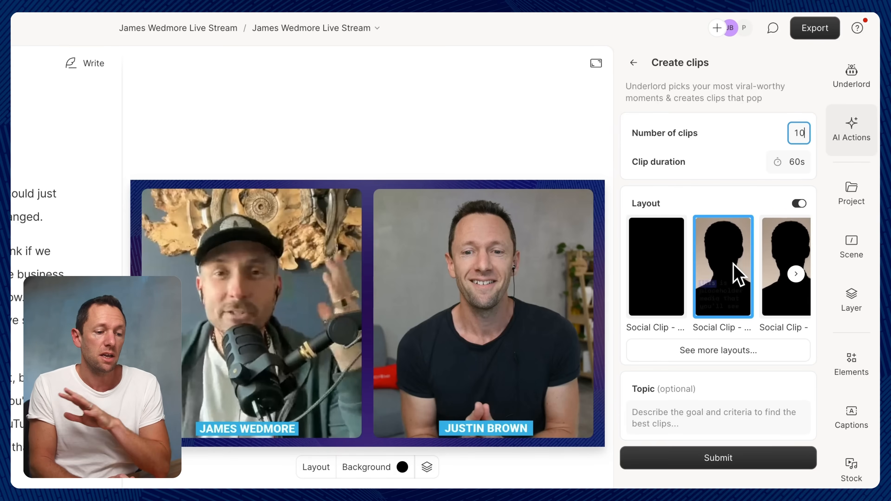
pyautogui.click(795, 274)
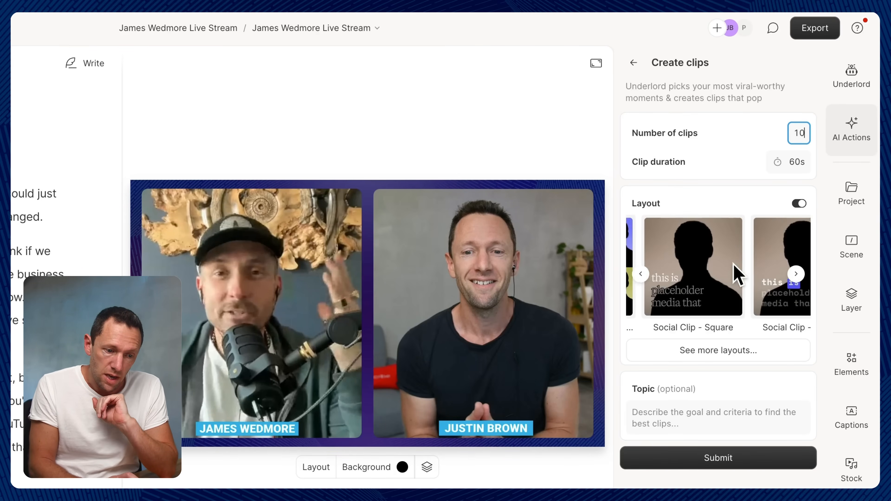
pyautogui.click(641, 273)
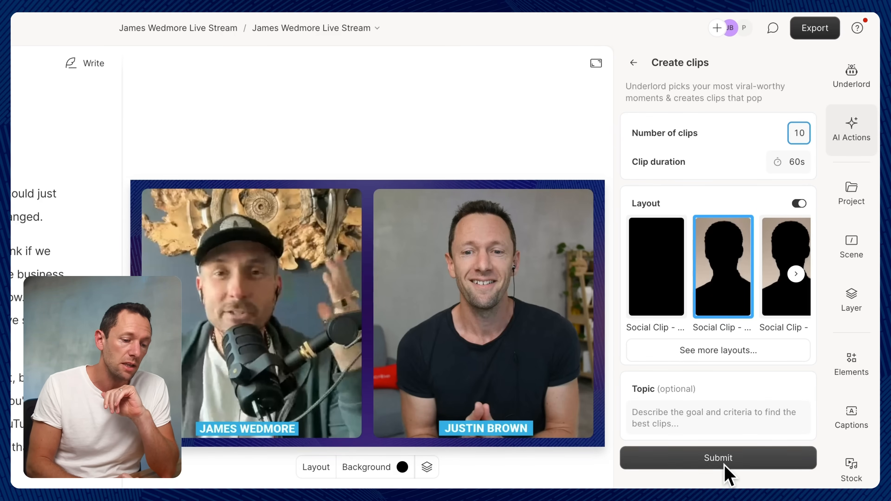
pyautogui.click(718, 458)
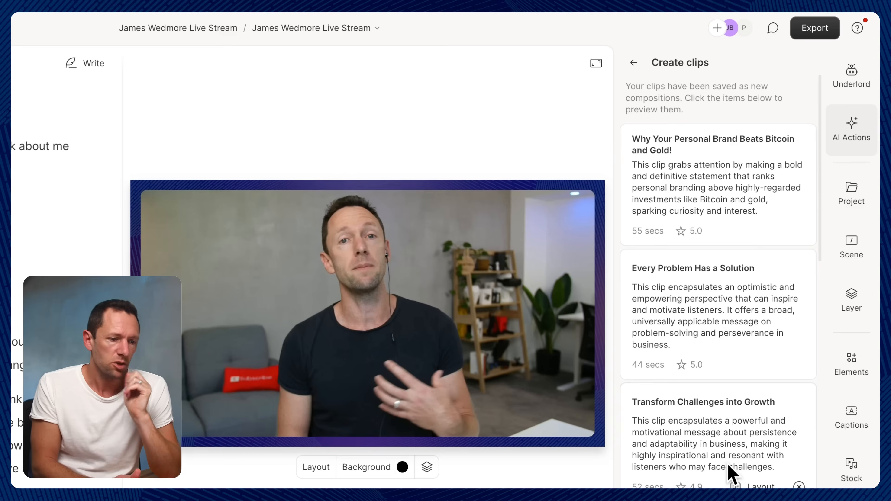
pyautogui.moveTo(710, 113)
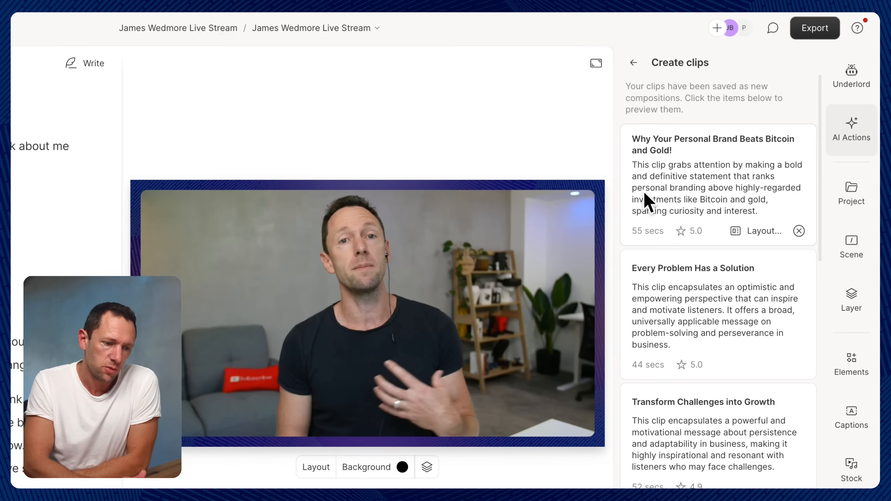
pyautogui.moveTo(640, 380)
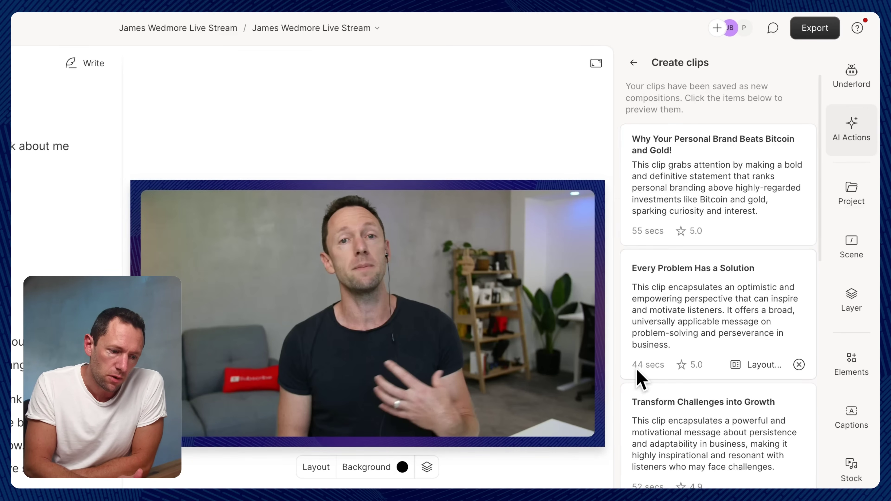
pyautogui.moveTo(694, 234)
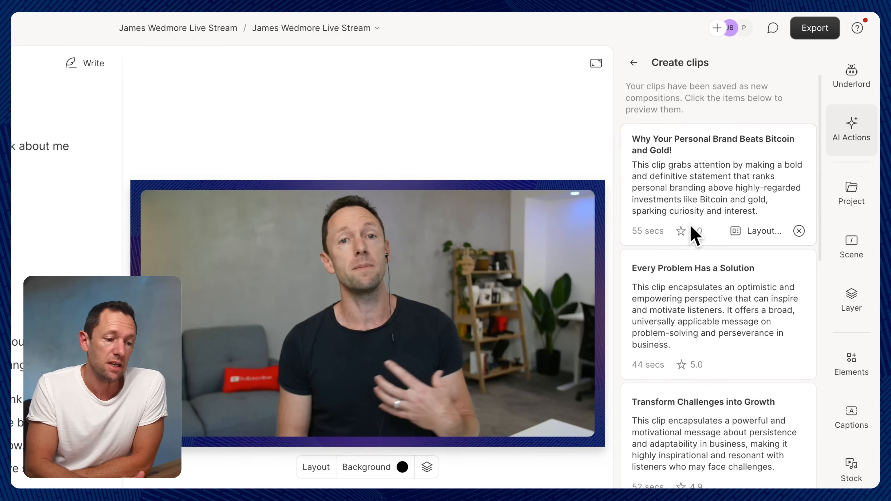
pyautogui.moveTo(696, 476)
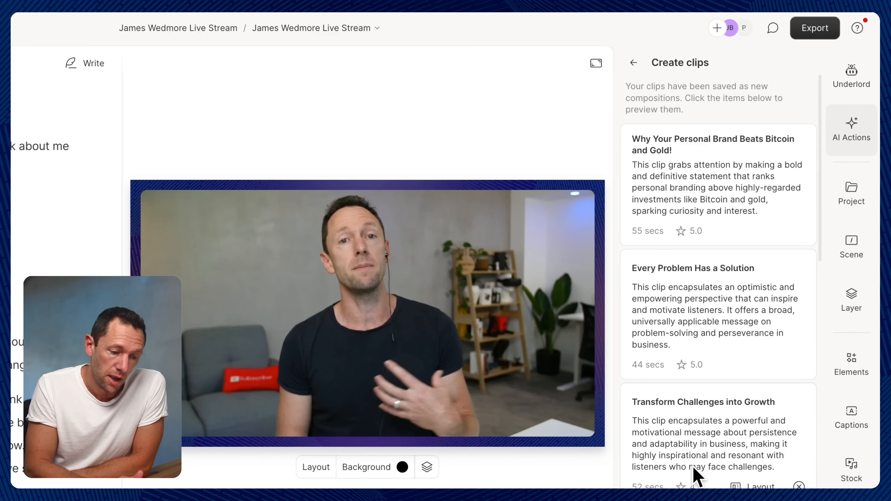
pyautogui.scroll(-3)
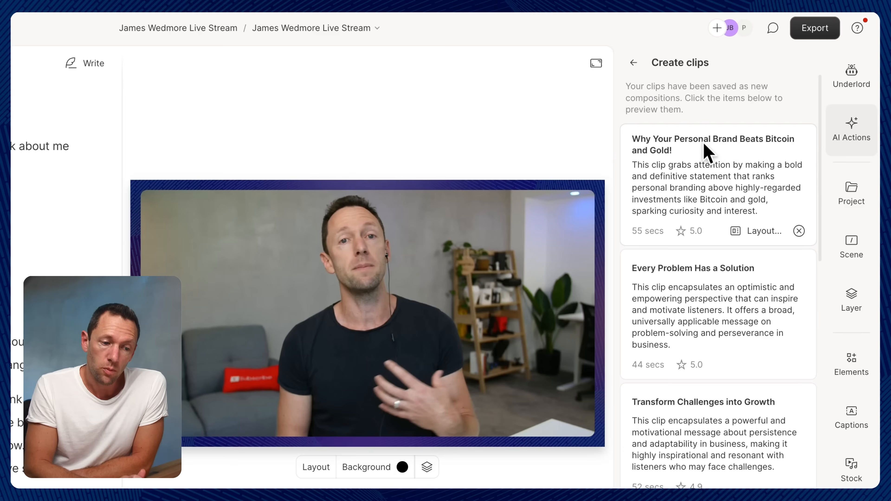
pyautogui.moveTo(713, 170)
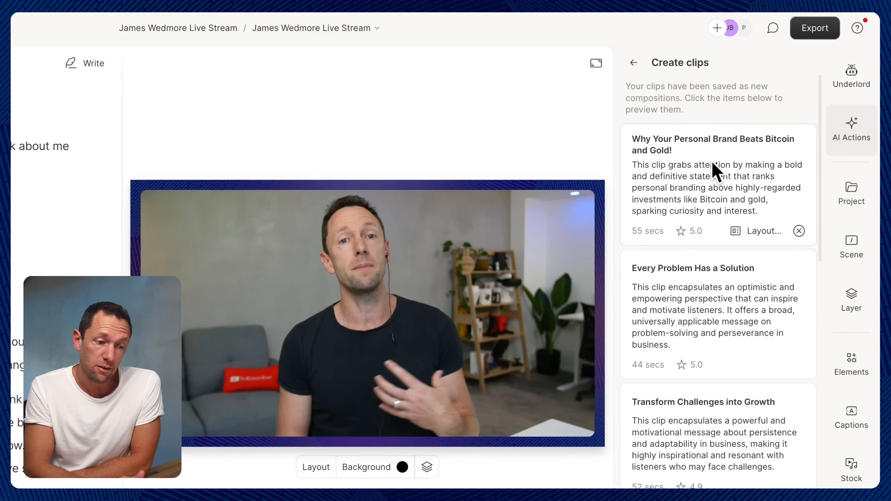
pyautogui.moveTo(641, 261)
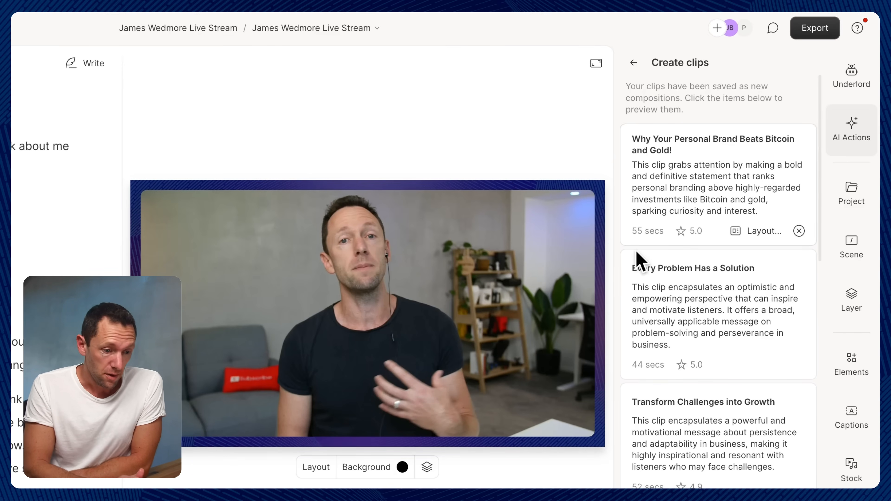
pyautogui.scroll(-3)
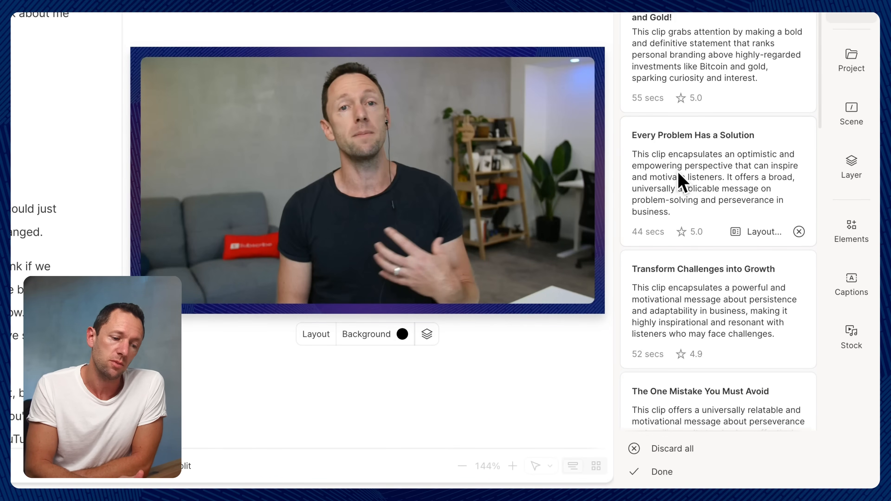
pyautogui.click(850, 61)
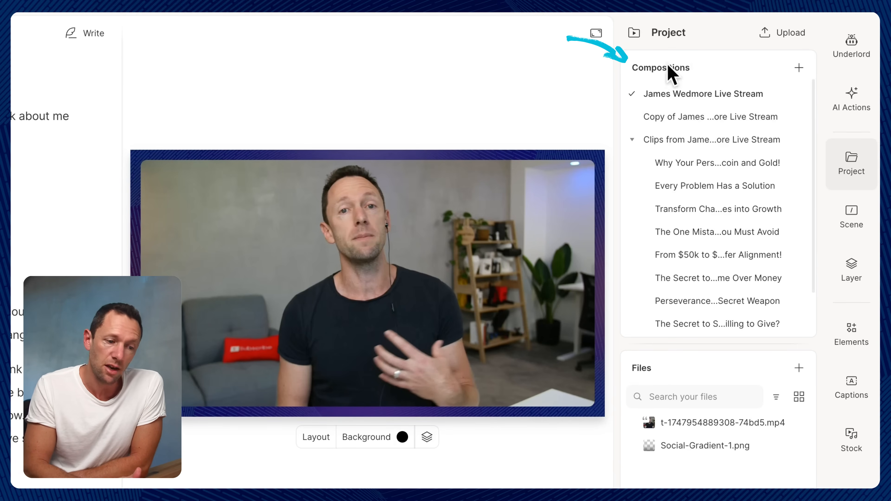
pyautogui.moveTo(668, 148)
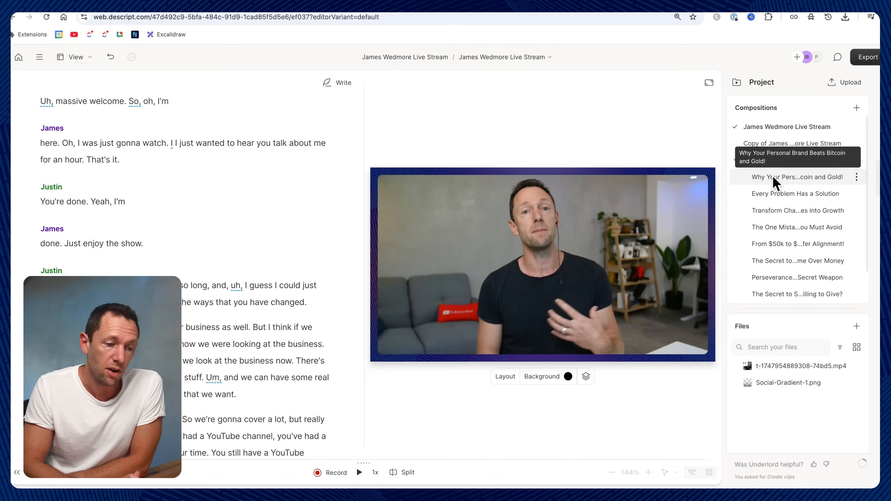
# - Preview the 'Why Your Personal Brand Beats Bitcoin and Gold!' composition from the project list
pyautogui.click(796, 177)
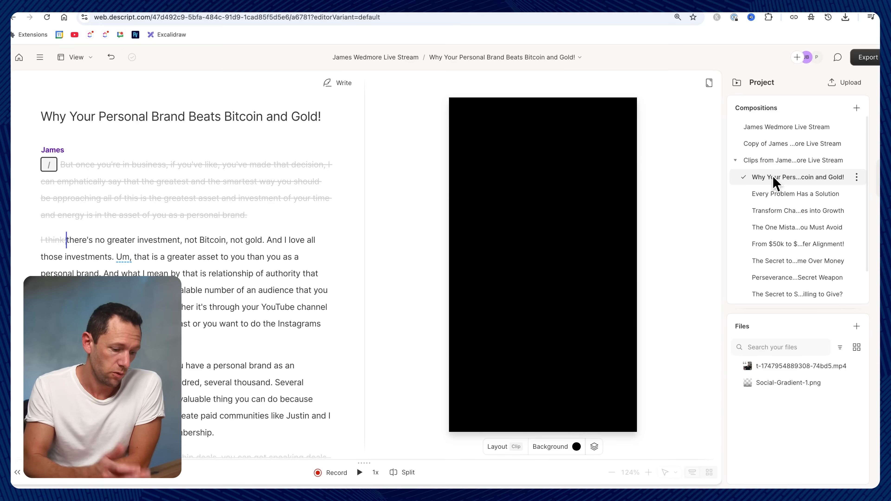
pyautogui.click(359, 473)
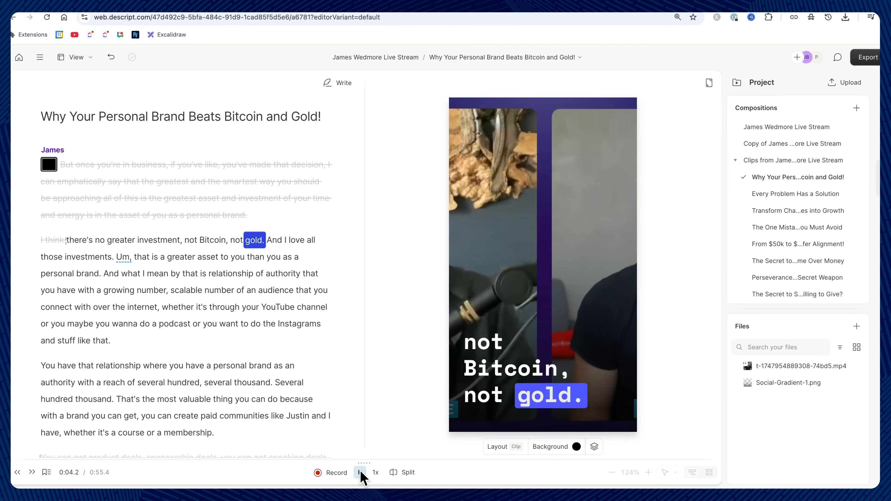
pyautogui.click(364, 472)
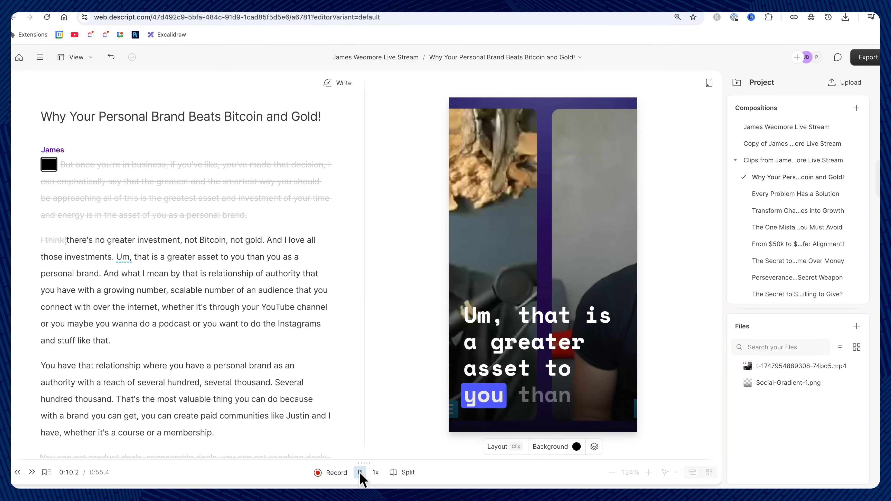
pyautogui.click(360, 472)
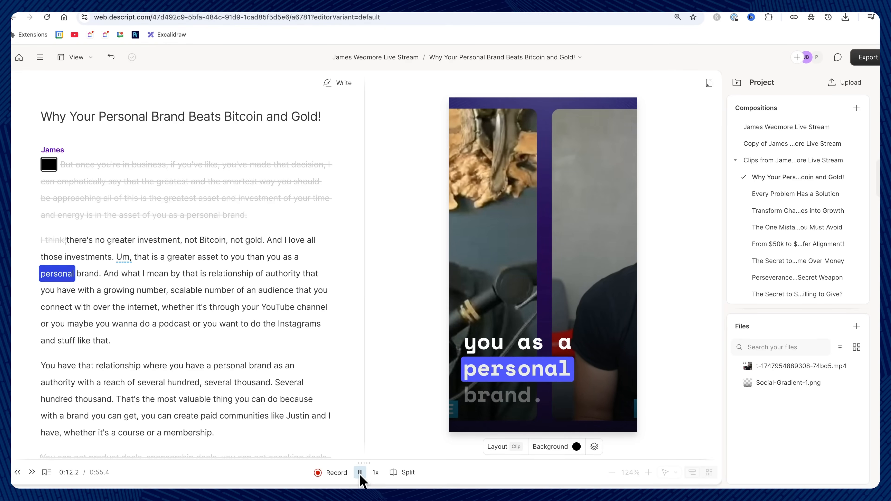
pyautogui.click(359, 472)
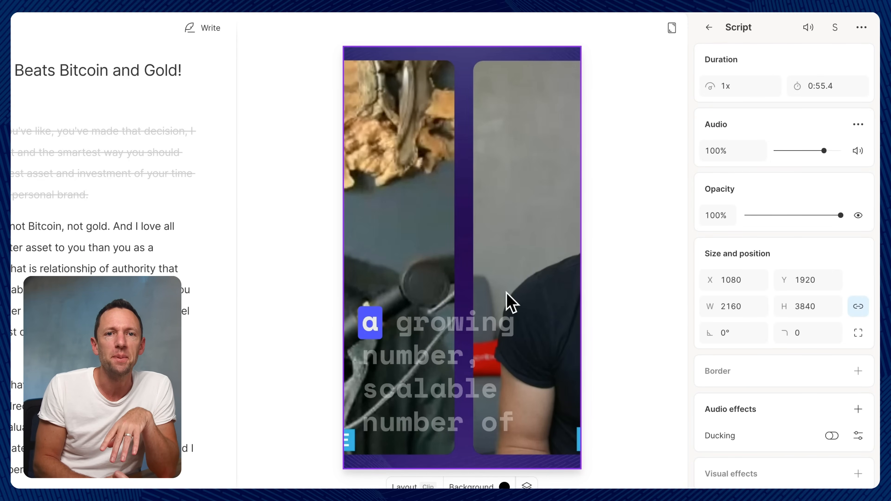
pyautogui.moveTo(480, 243)
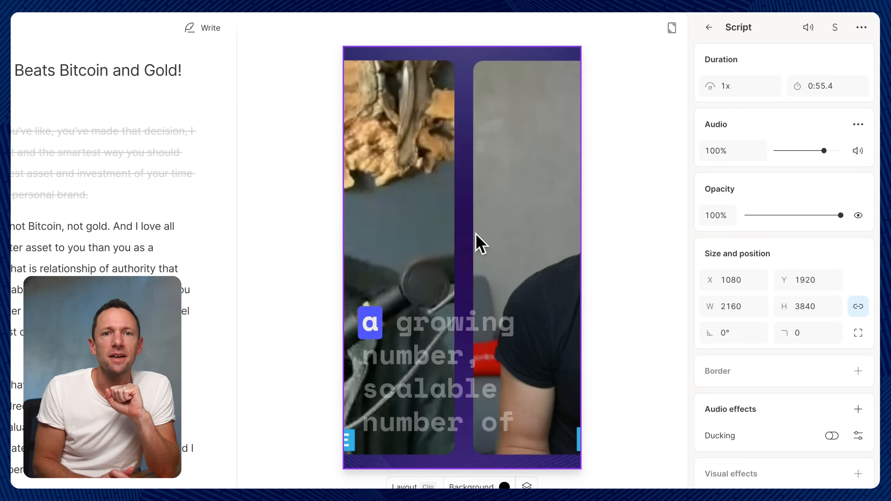
pyautogui.moveTo(449, 296)
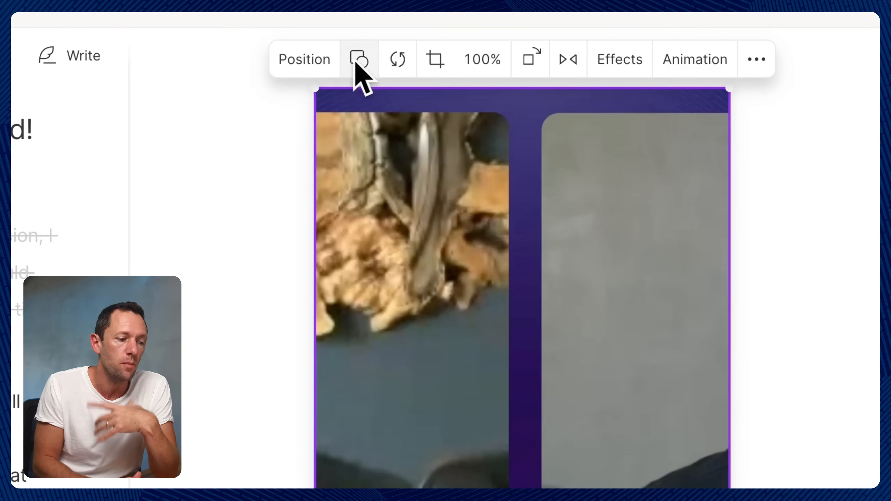
# - Fit the video layer to the vertical frame via Position > Fit, then select the captions layer
pyautogui.click(304, 59)
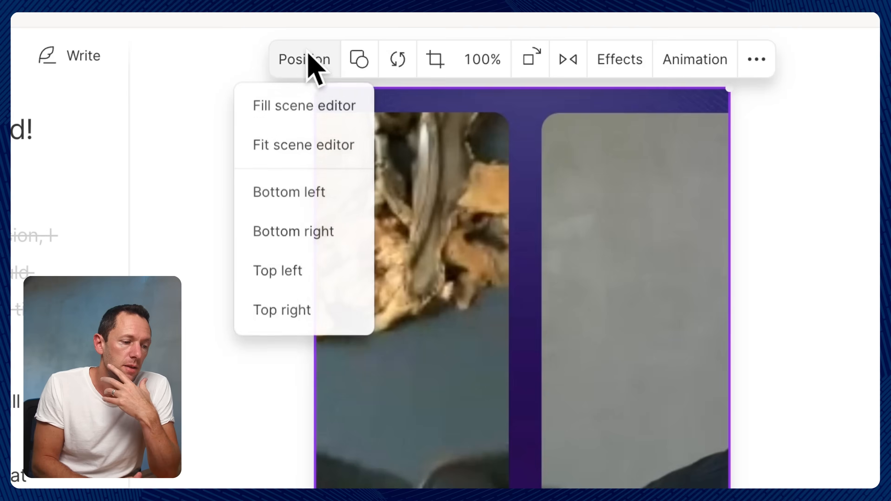
pyautogui.moveTo(304, 145)
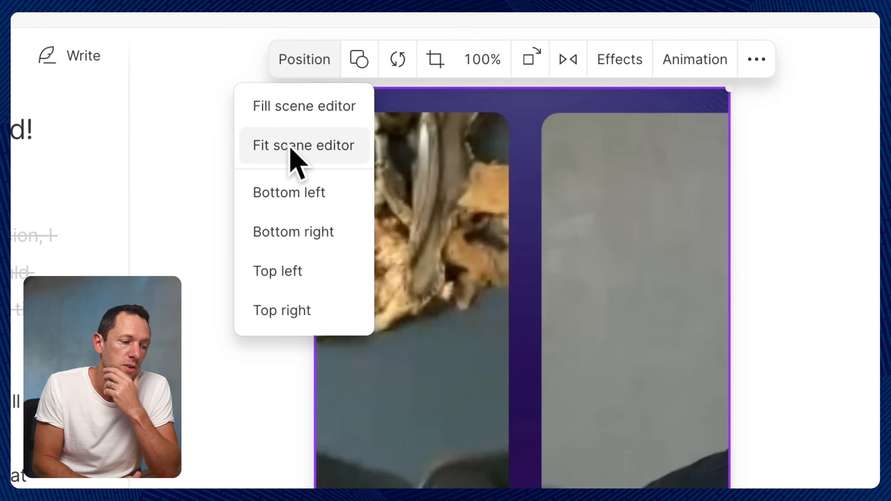
pyautogui.click(303, 145)
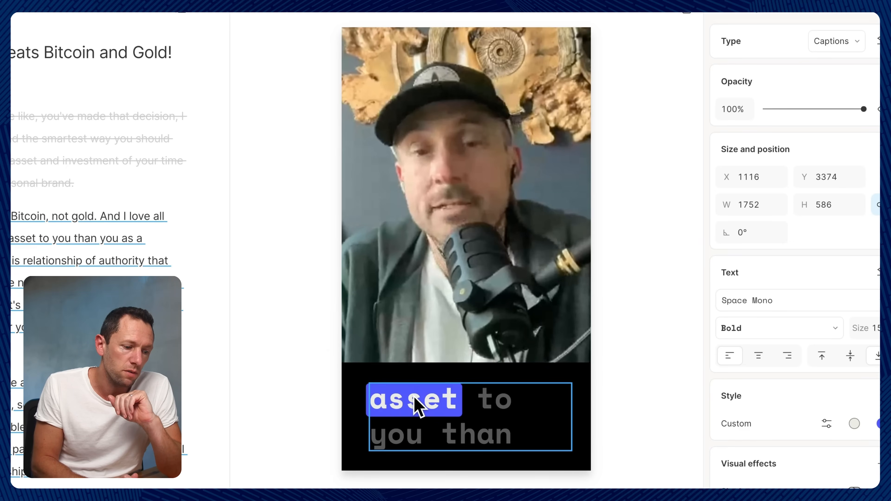
pyautogui.click(413, 399)
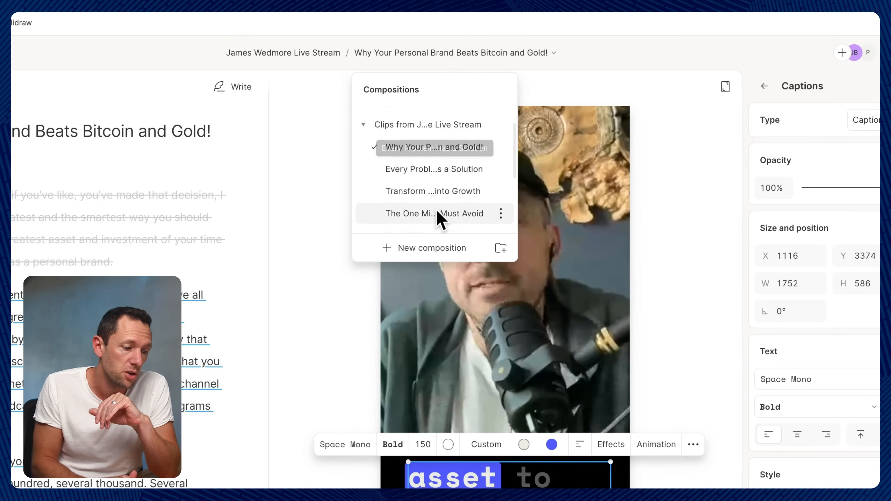
# - Choose 'Every Problem Has a Solution' from the composition breadcrumb dropdown
pyautogui.click(433, 169)
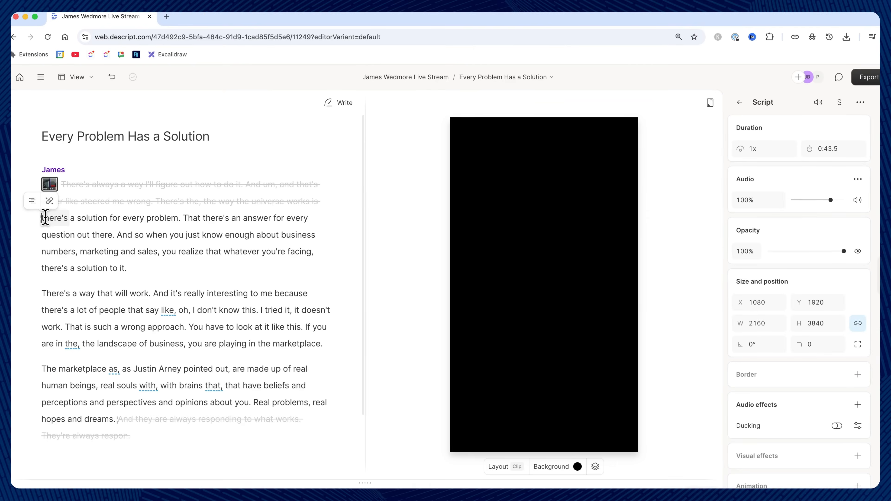